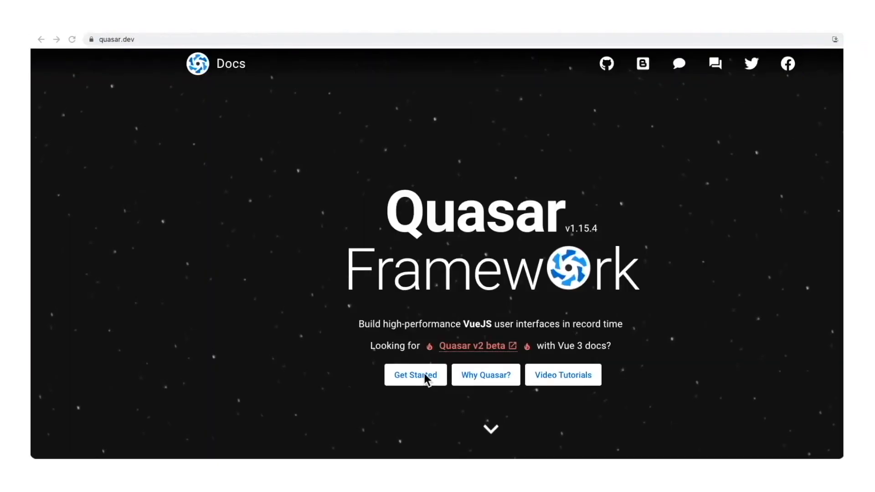
Step: Navigate from Get Started to the Quasar CLI installation page via the highlighted CLI recommendation
{"action": "left_click", "coordinate": [415, 375]}
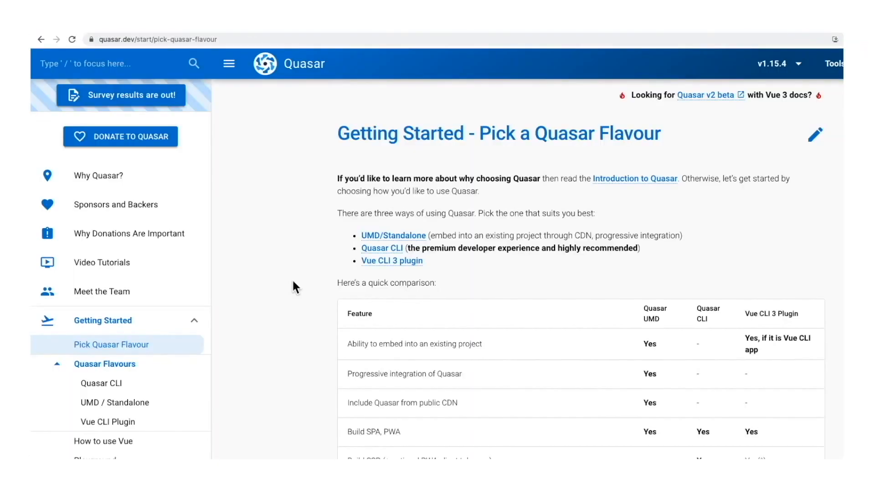
{"action": "left_click_drag", "start_coordinate": [408, 248], "coordinate": [554, 247]}
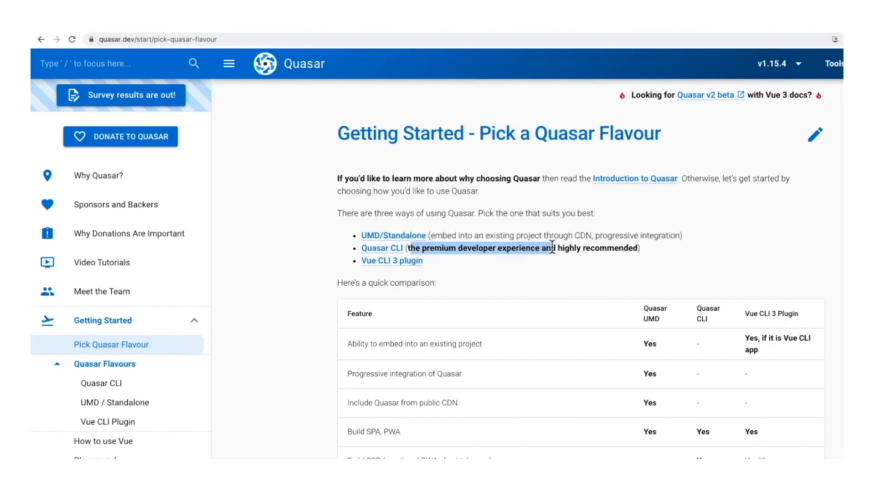
{"action": "left_click", "coordinate": [382, 248]}
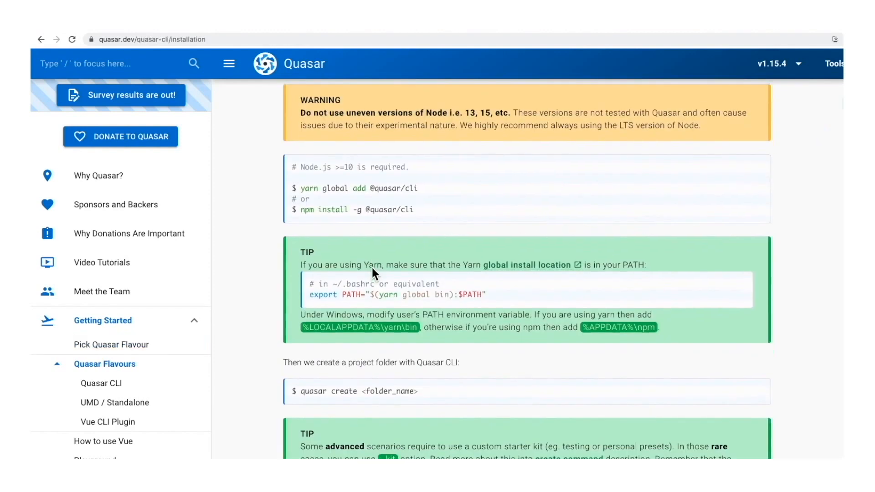
{"action": "double_click", "coordinate": [357, 210]}
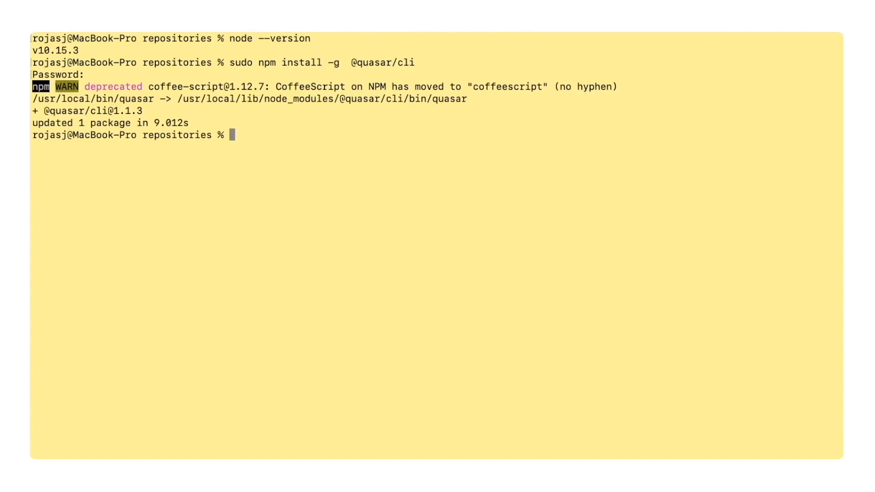
Step: Create the mymaps Quasar project and start its dev server with quasar dev
{"action": "type", "text": "quaas"}
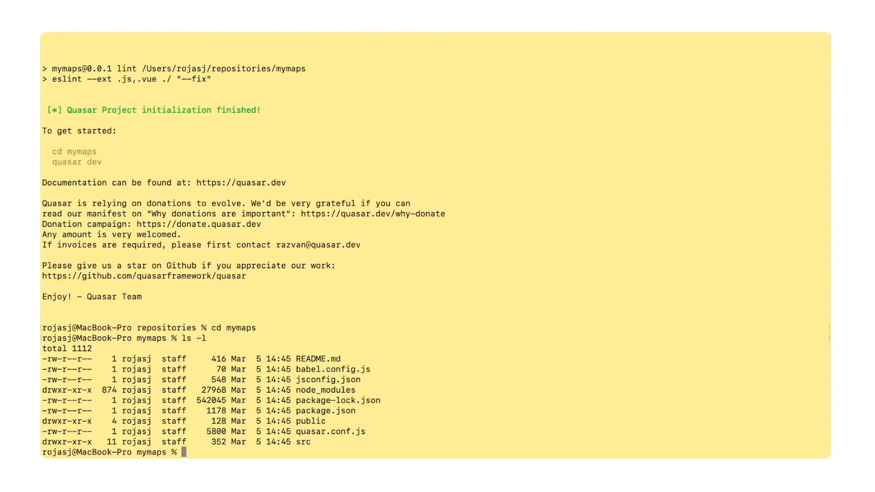
{"action": "type", "text": "quasar dev"}
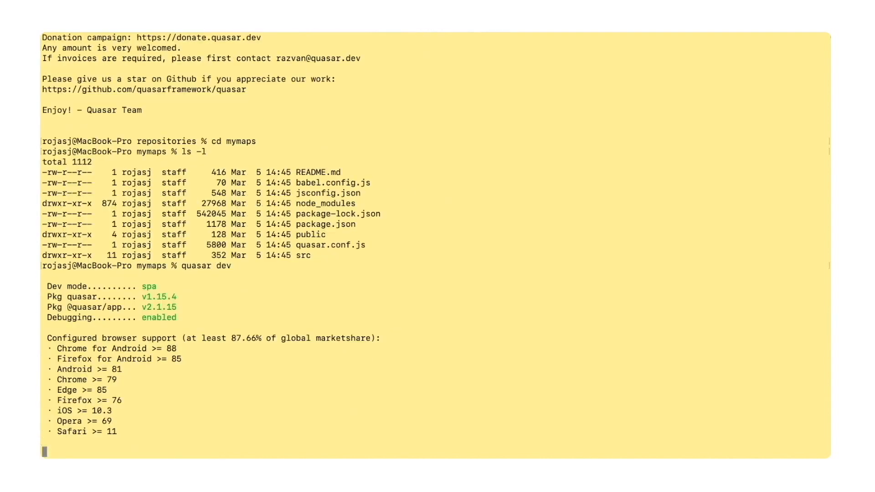
{"action": "scroll", "scroll_direction": "down", "scroll_amount": 3}
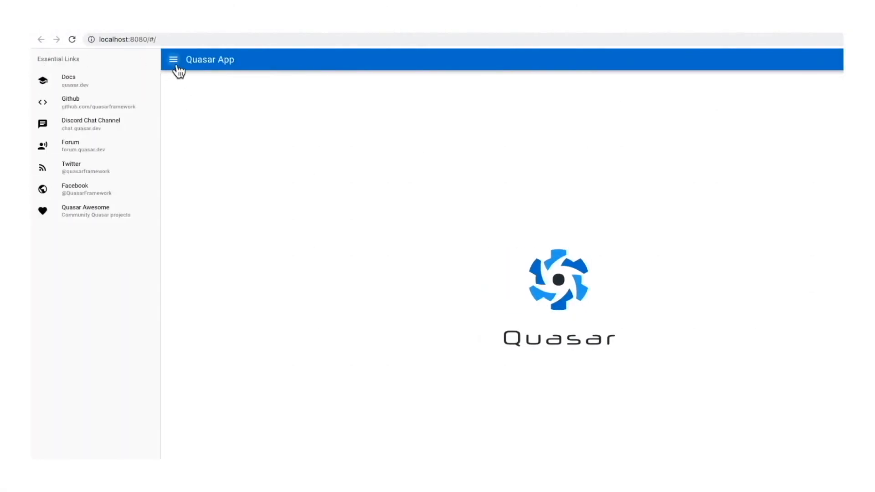
{"action": "mouse_move", "coordinate": [179, 217]}
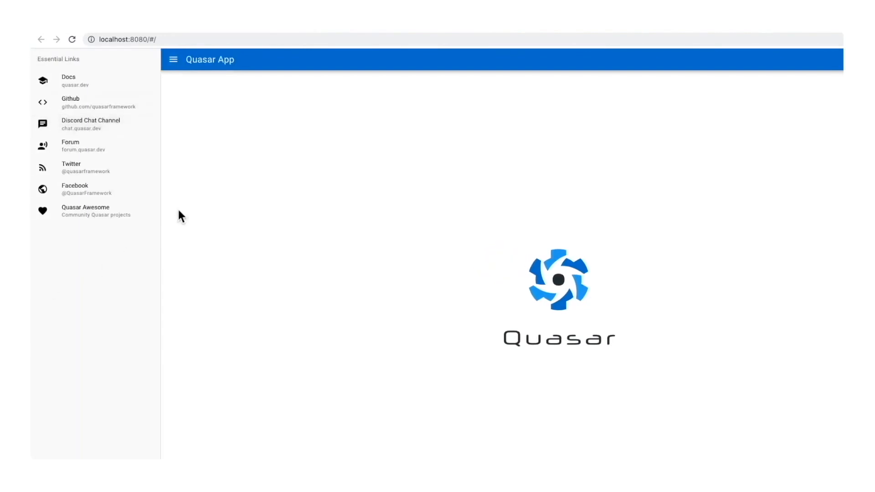
{"action": "mouse_move", "coordinate": [138, 231]}
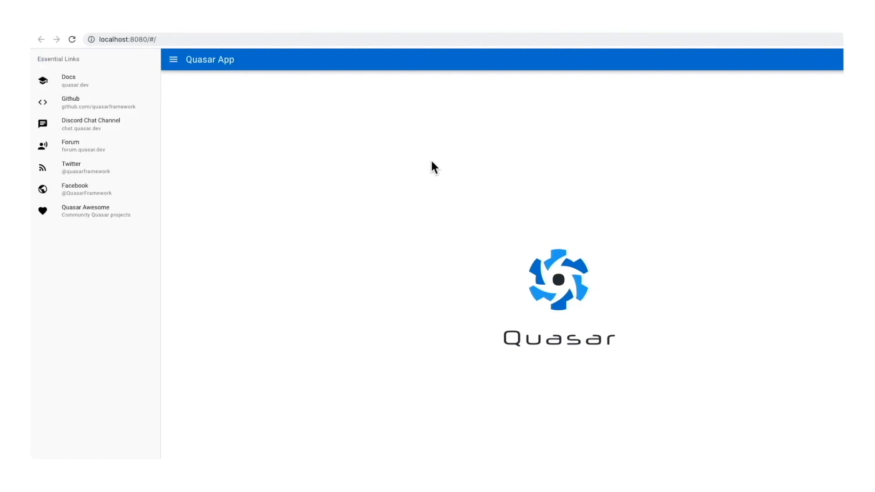
{"action": "mouse_move", "coordinate": [272, 356]}
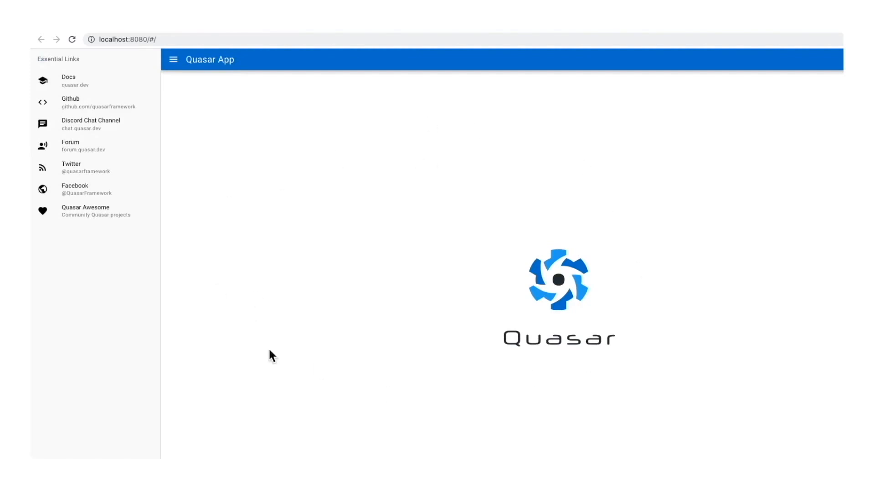
{"action": "mouse_move", "coordinate": [516, 172]}
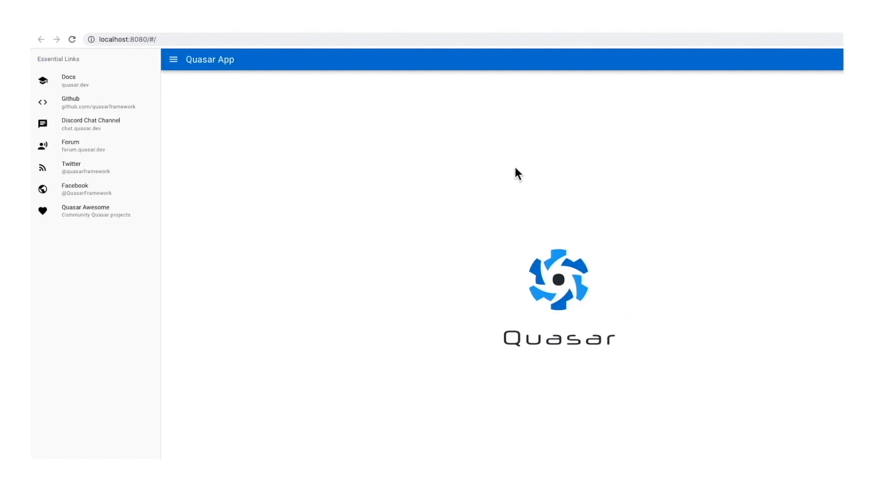
{"action": "mouse_move", "coordinate": [407, 70]}
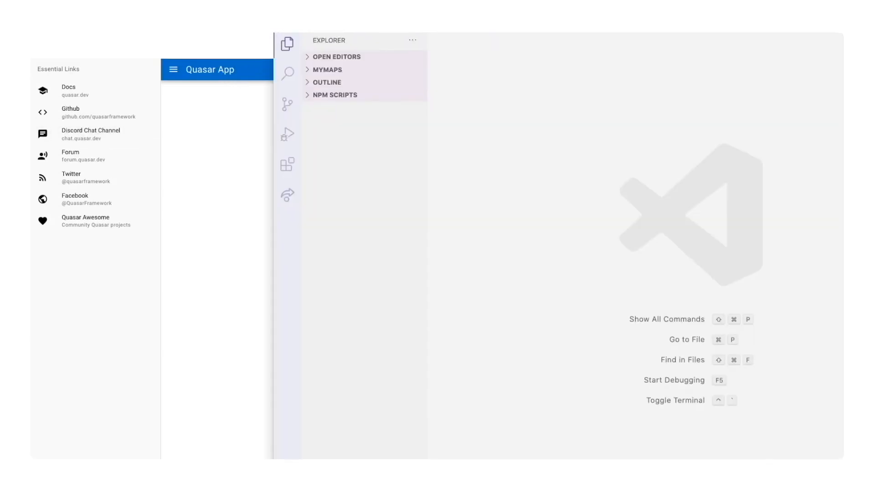
Step: In src/layouts/MainLayout.vue, change the q-toolbar-title text to 'My Maps'
{"action": "left_click", "coordinate": [327, 70]}
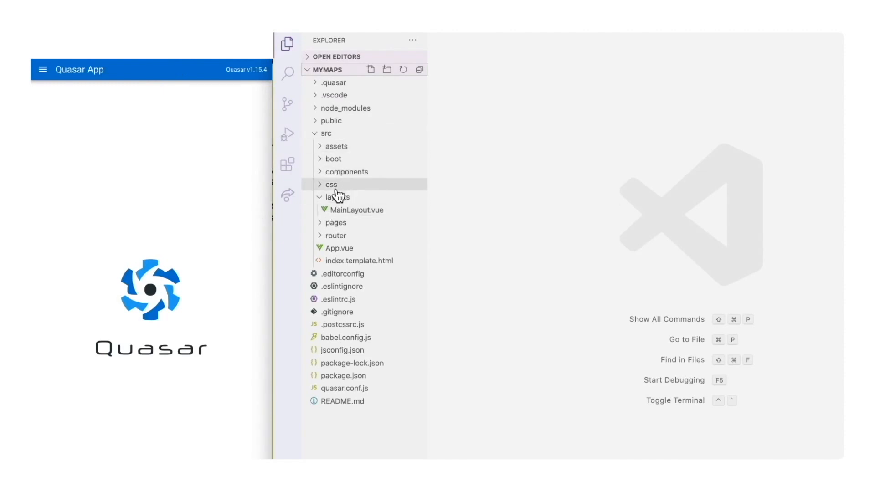
{"action": "double_click", "coordinate": [357, 209]}
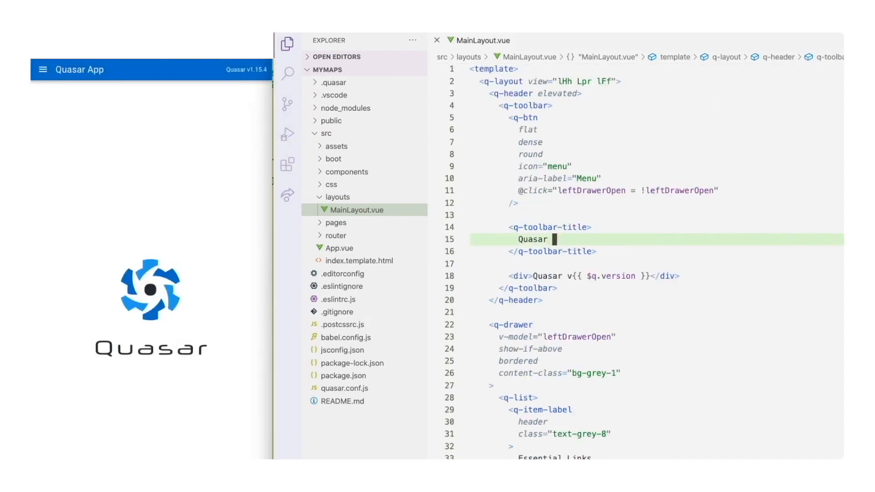
{"action": "type", "text": "My M"}
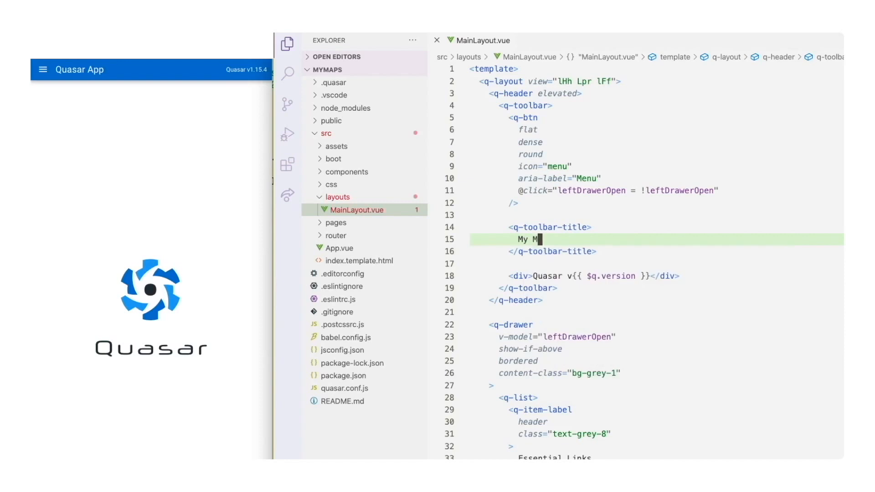
{"action": "type", "text": "aps"}
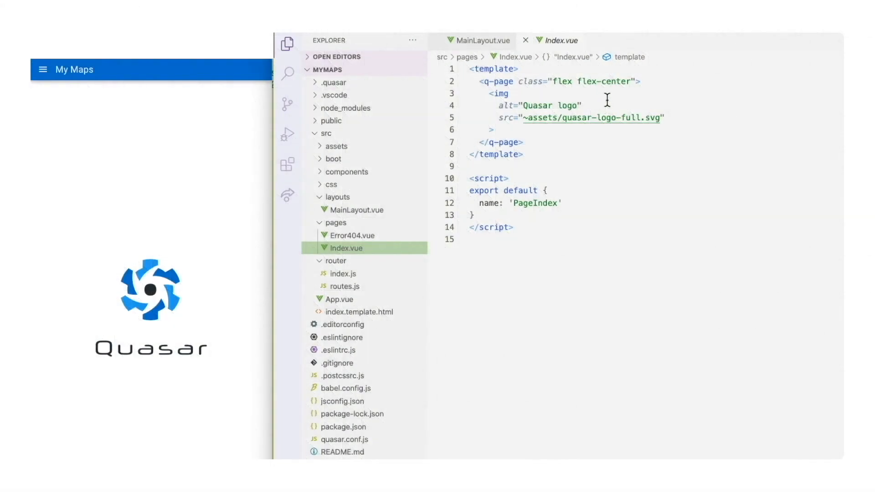
Step: Replace the Quasar logo in Index.vue's template with <TomTomMap city='Berlin'/>
{"action": "double_click", "coordinate": [531, 82]}
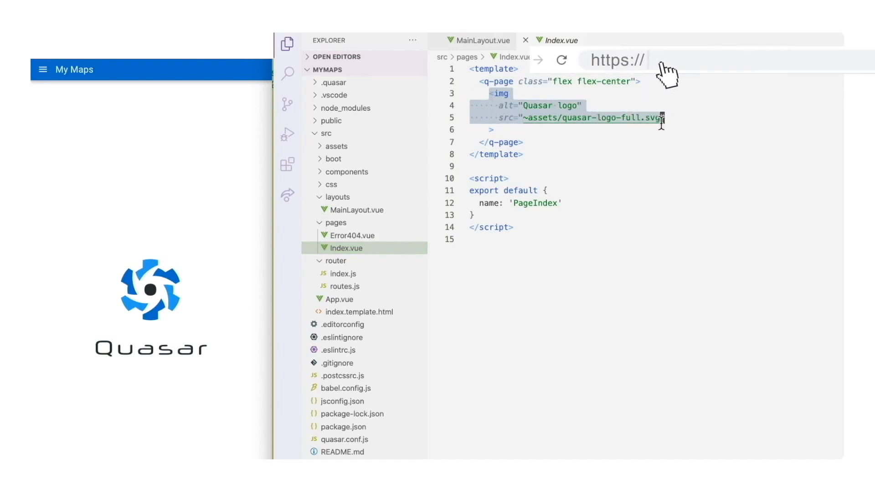
{"action": "type", "text": "developer.tomtom.com"}
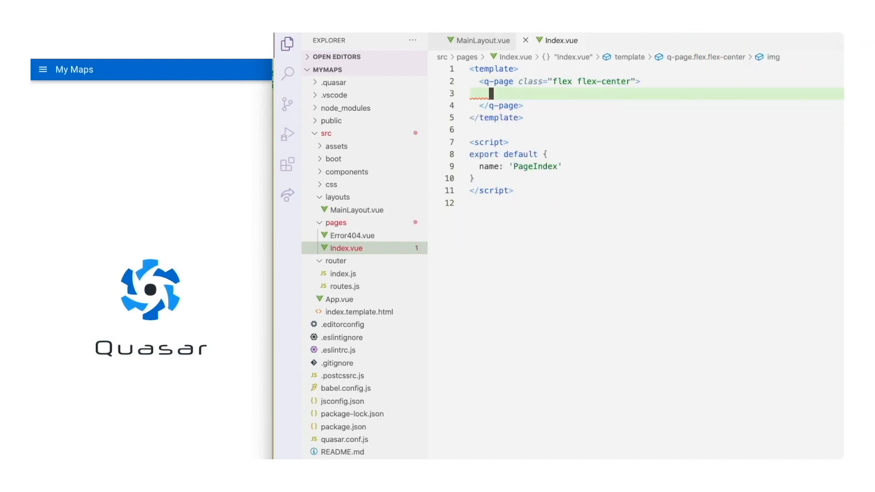
{"action": "type", "text": "<Map"}
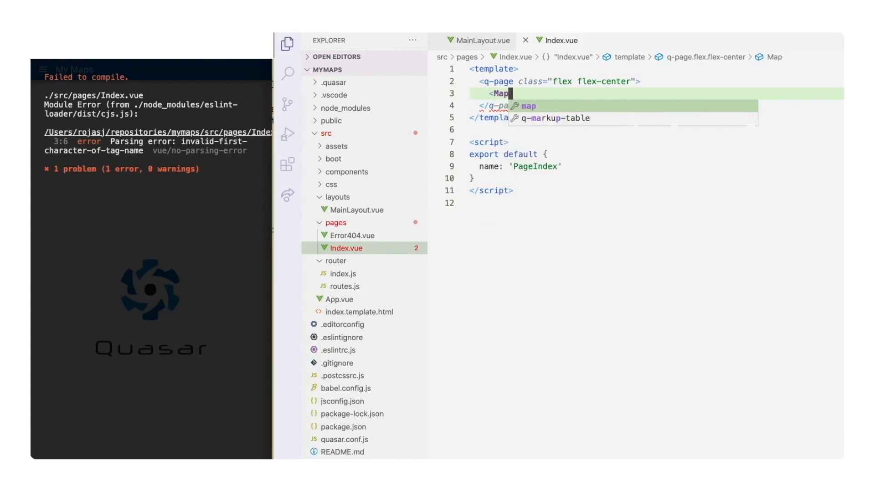
{"action": "type", "text": "TomTomM"}
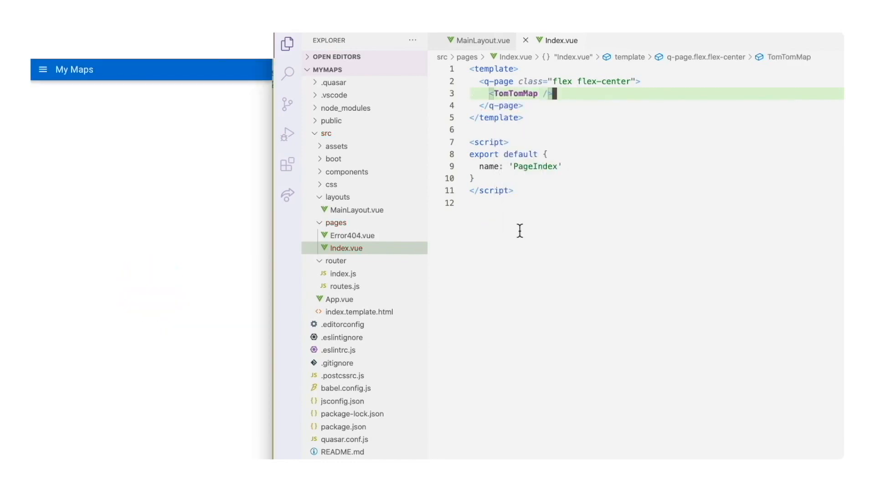
{"action": "type", "text": "city=''"}
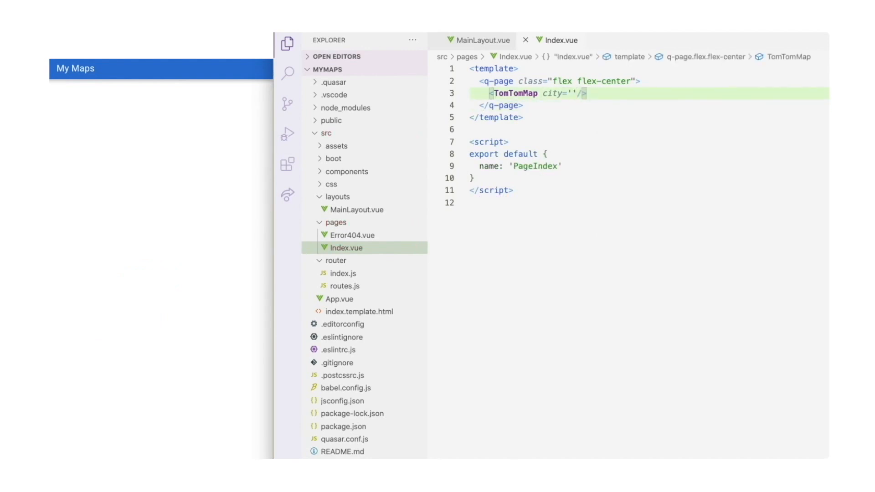
{"action": "type", "text": "san fra"}
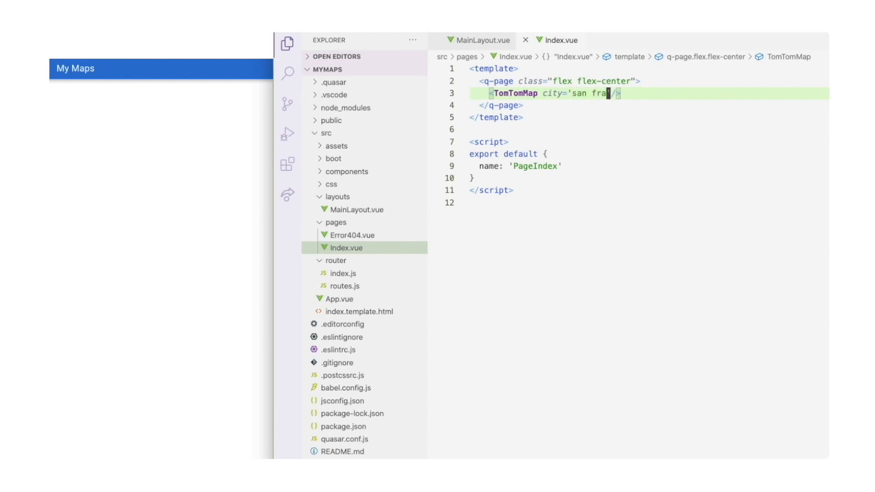
{"action": "type", "text": "Berlin"}
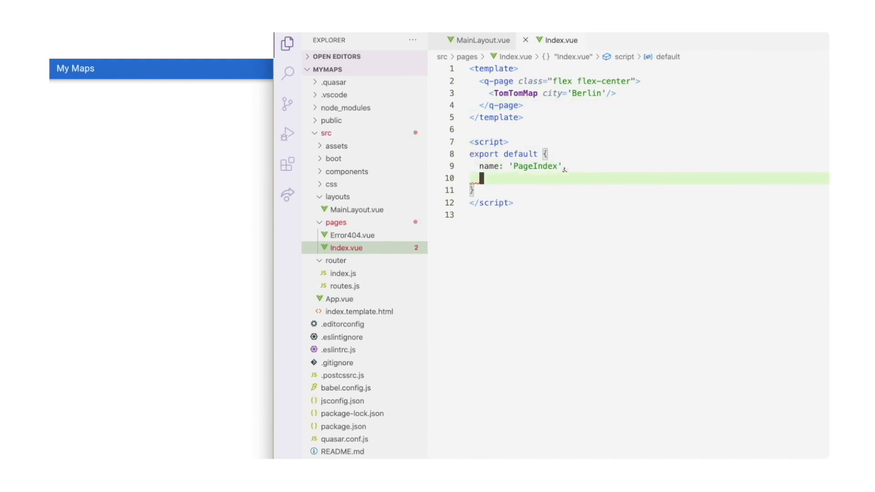
Step: Register TomTomMap in components and import it from 'components/TomTomMap.vue'
{"action": "type", "text": "components"}
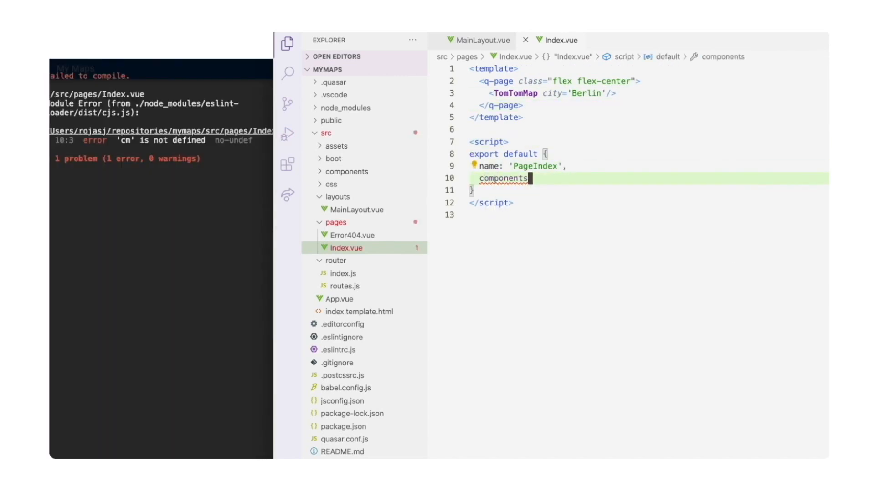
{"action": "type", "text": ": {}"}
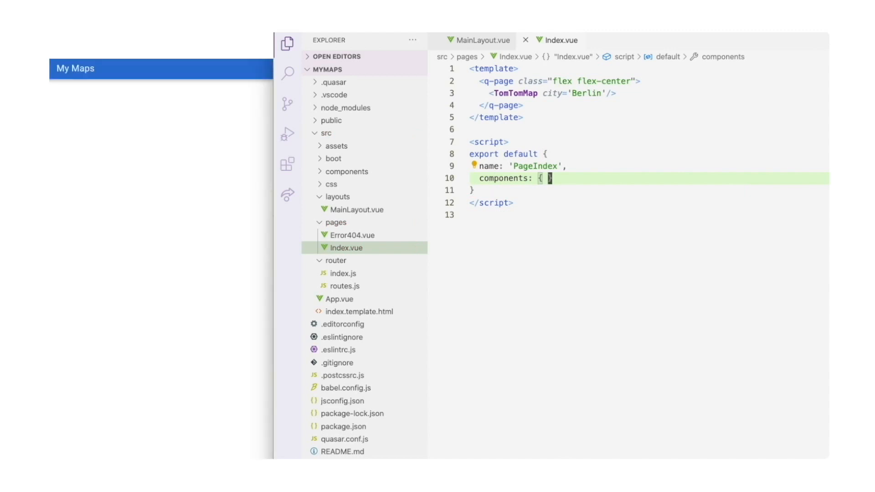
{"action": "type", "text": "TomTomMap"}
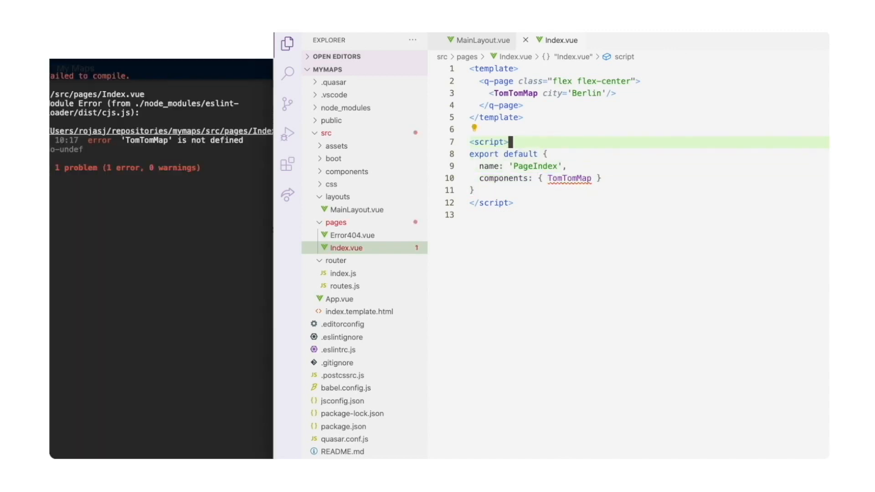
{"action": "type", "text": "import TomTomMap from '"}
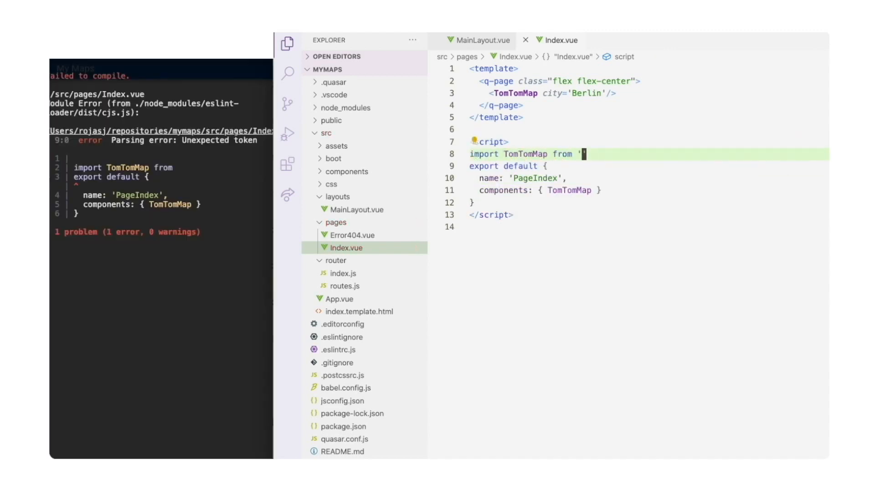
{"action": "type", "text": "components/TomTomMap."}
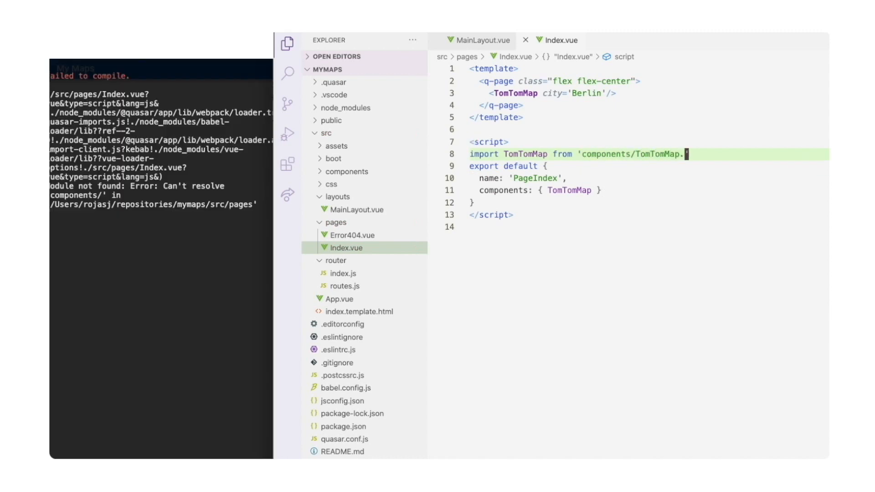
{"action": "type", "text": "vue"}
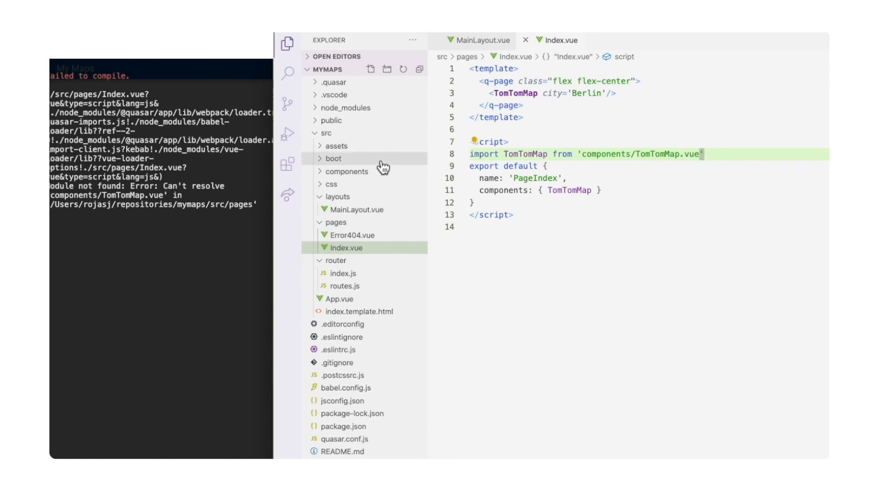
Step: Reuse components/EssentialLink.vue as TomTomMap.vue and rename the component to TomTomMap
{"action": "left_click", "coordinate": [346, 172]}
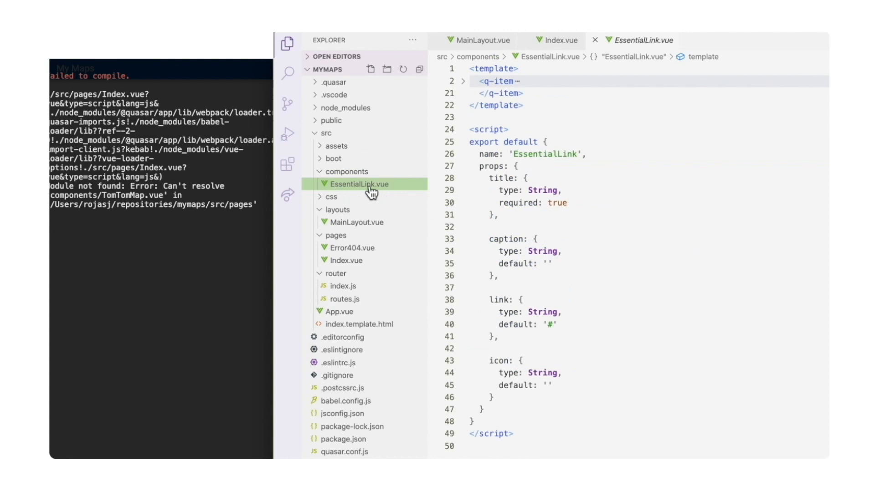
{"action": "double_click", "coordinate": [362, 184]}
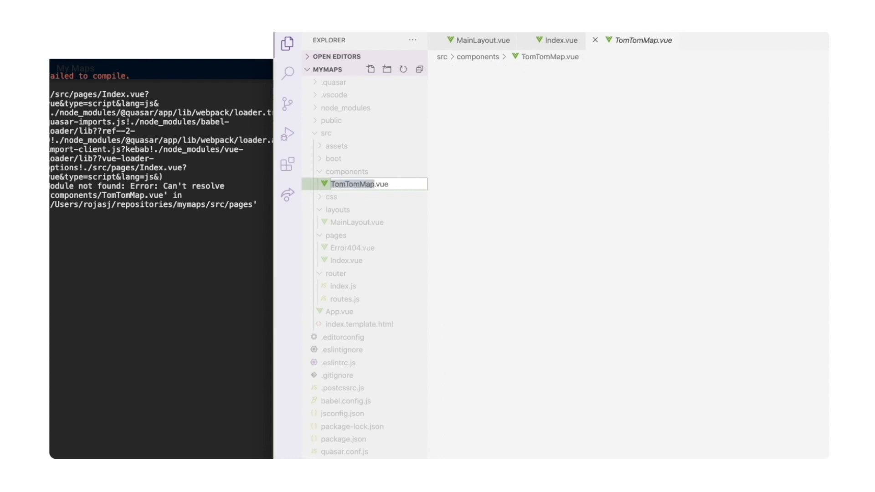
{"action": "double_click", "coordinate": [547, 154]}
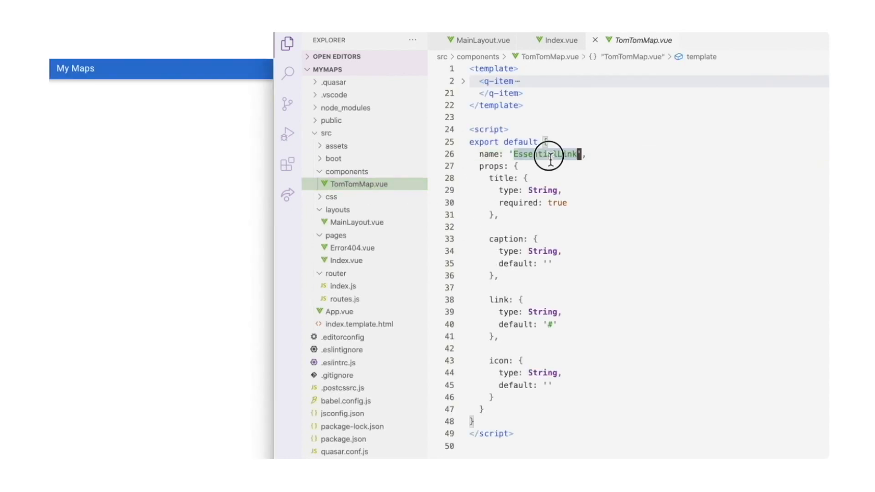
{"action": "type", "text": "TomTomMap',"}
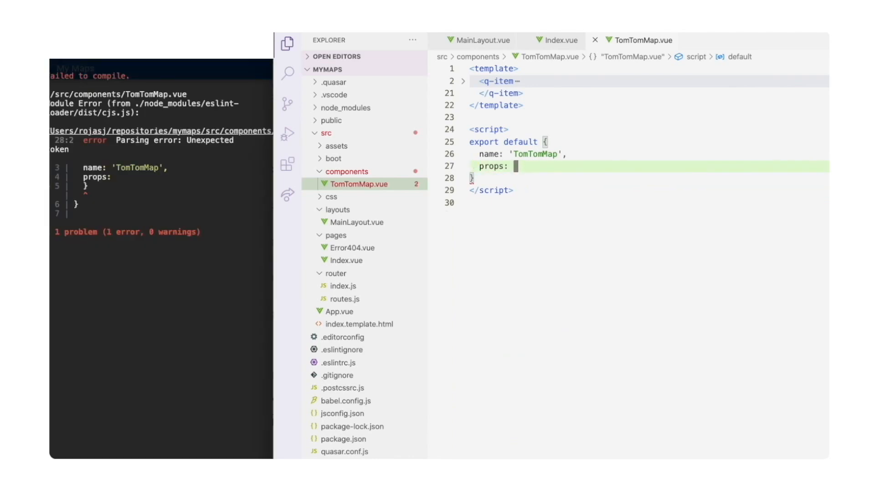
Step: Set props to ['city'] and replace the template with a div reading 'This is the TomTom Map'
{"action": "type", "text": "['ci']"}
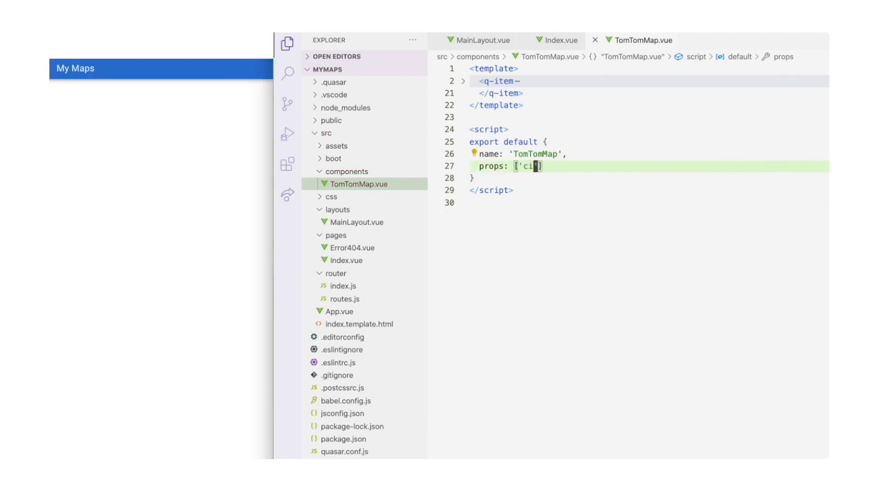
{"action": "type", "text": "ty"}
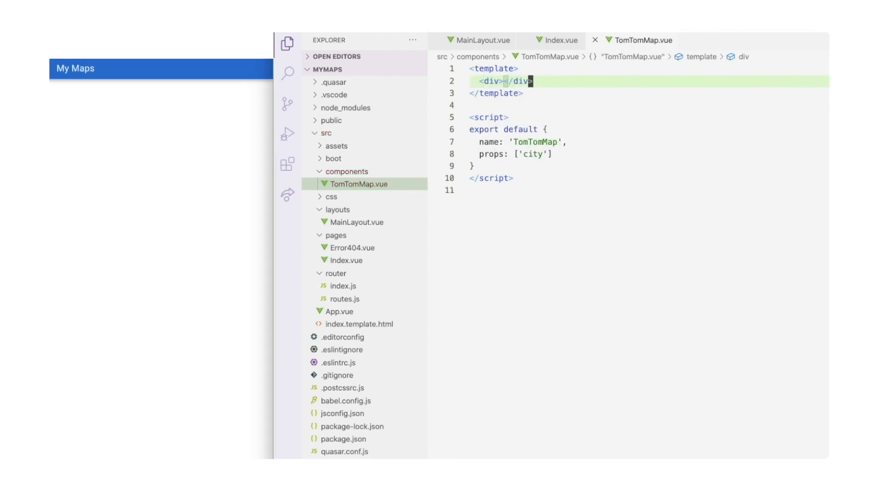
{"action": "type", "text": "This is the TomTom Map"}
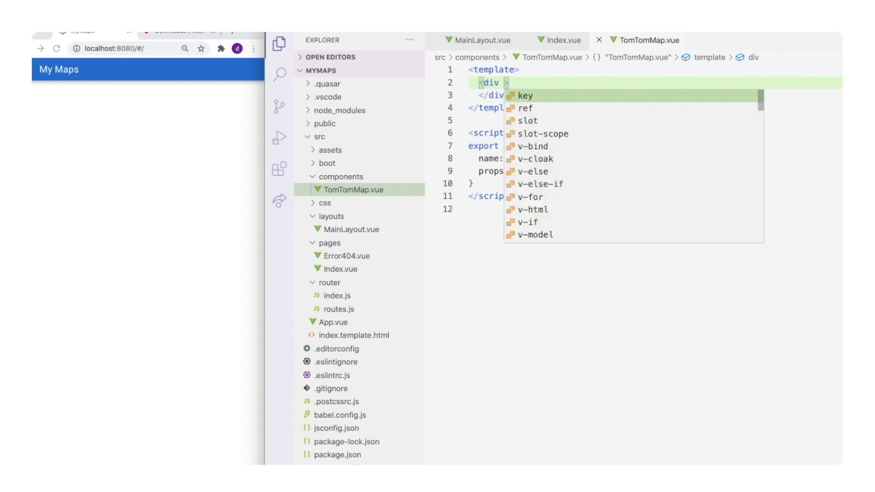
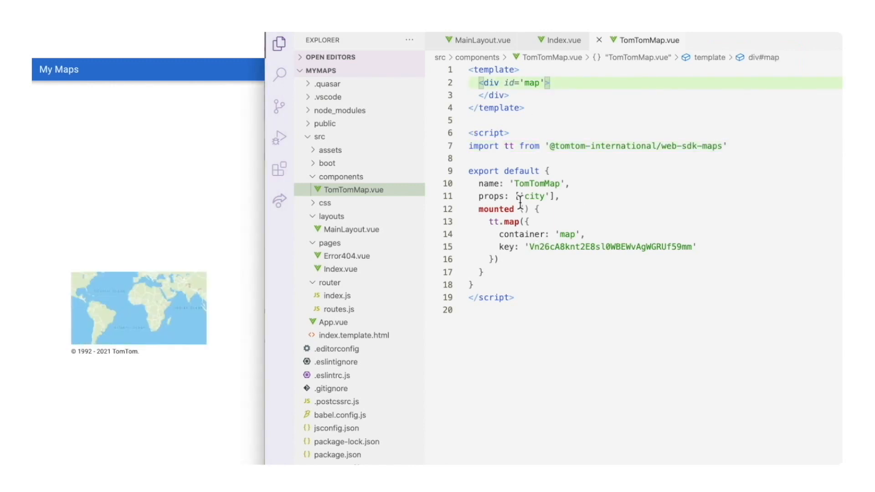
Step: Give the div id='map' and add a mounted hook calling tt.map with container 'map' and the API key
{"action": "mouse_move", "coordinate": [423, 184]}
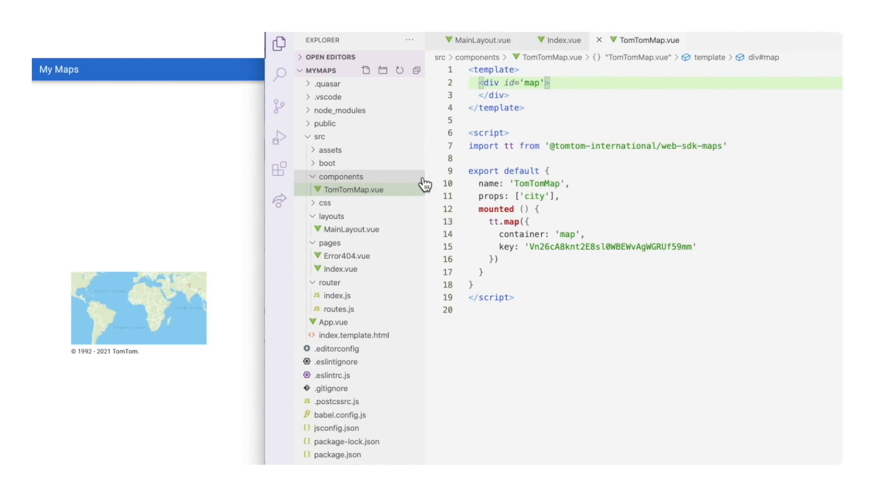
{"action": "mouse_move", "coordinate": [366, 221]}
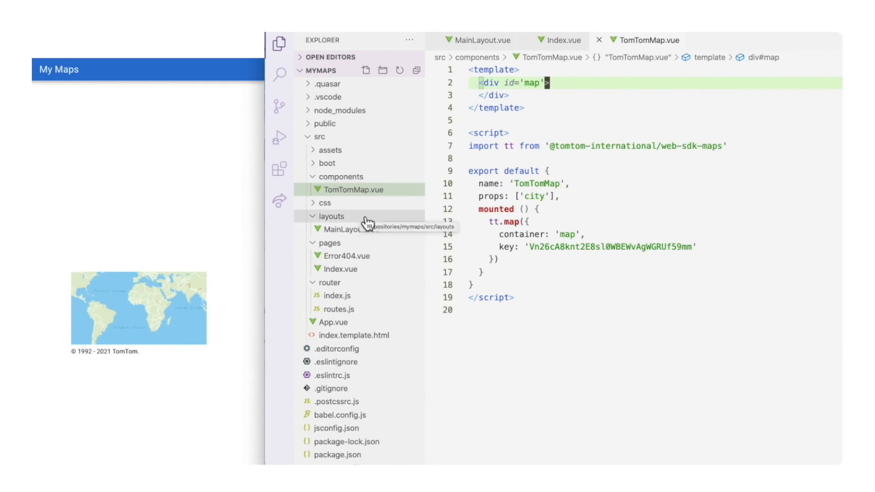
Step: In pages/Index.vue reduce the q-page class to flex-center, then return to TomTomMap.vue
{"action": "left_click", "coordinate": [342, 268]}
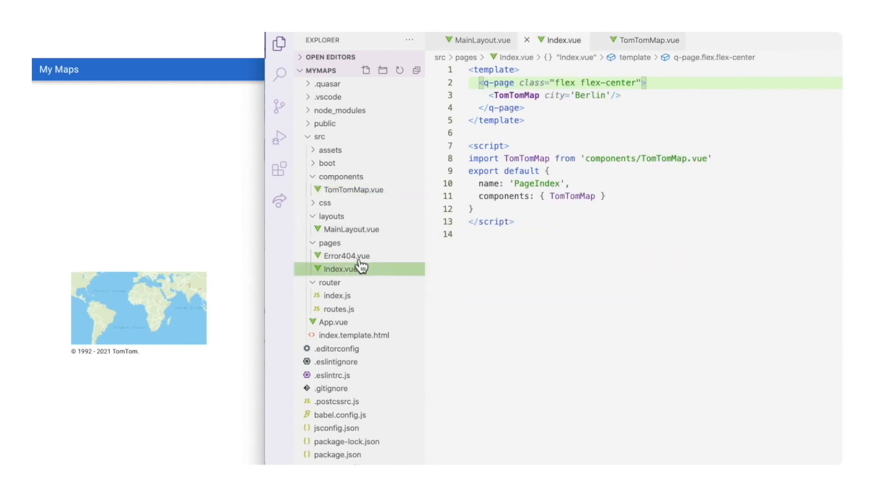
{"action": "mouse_move", "coordinate": [558, 88]}
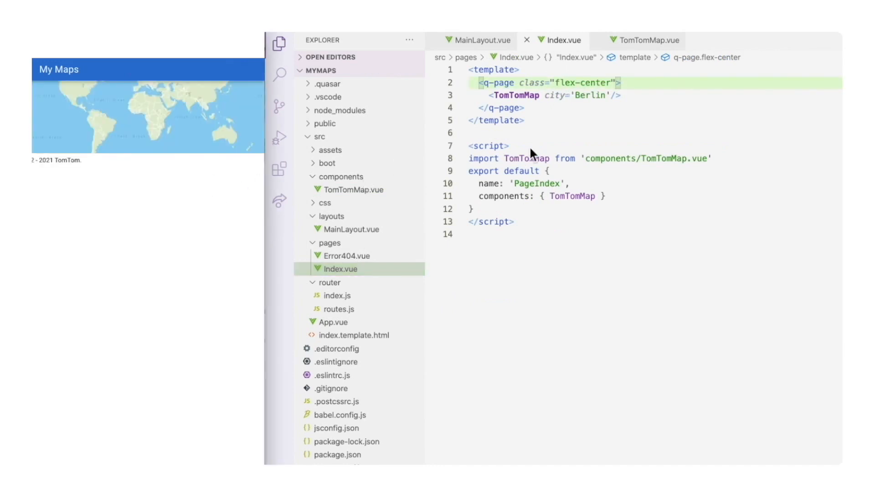
{"action": "left_click", "coordinate": [355, 190]}
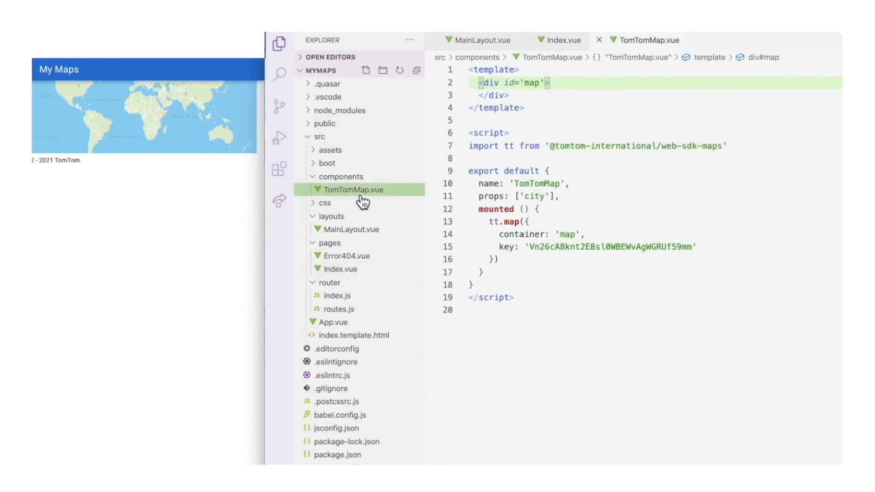
Step: Add class='window-height' to the map div so the map fills the app's height
{"action": "type", "text": "class="}
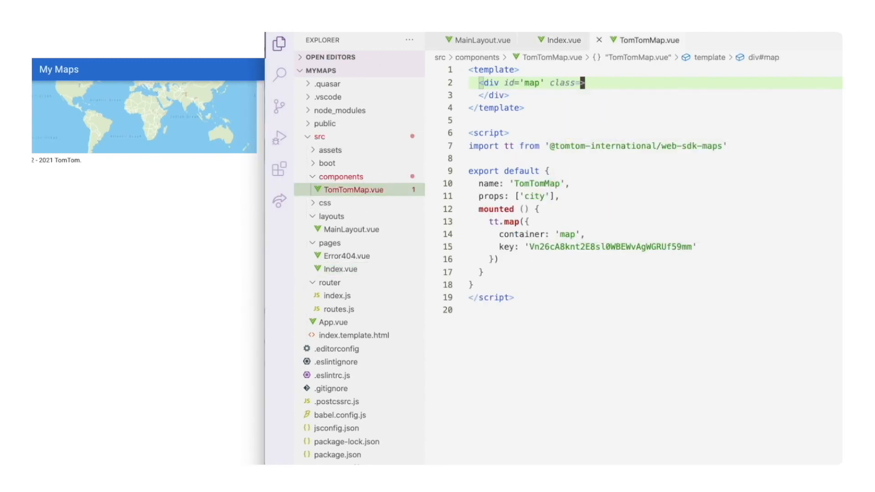
{"action": "type", "text": "window-'"}
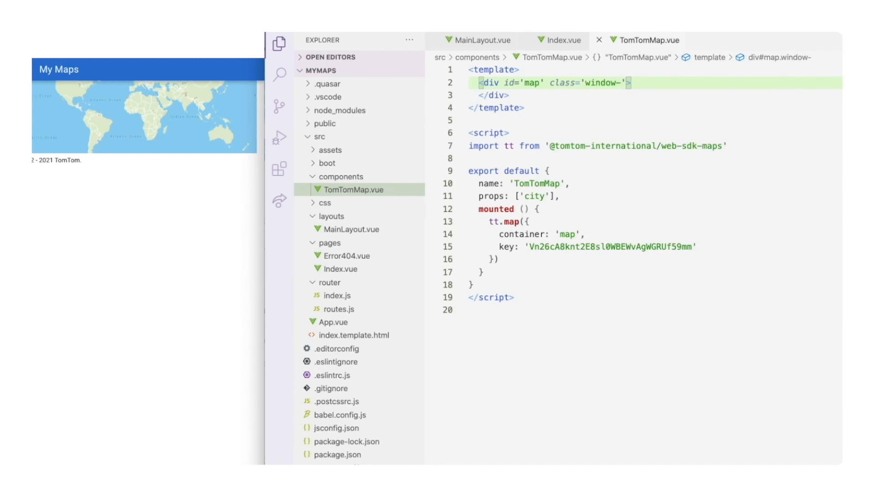
{"action": "type", "text": "height"}
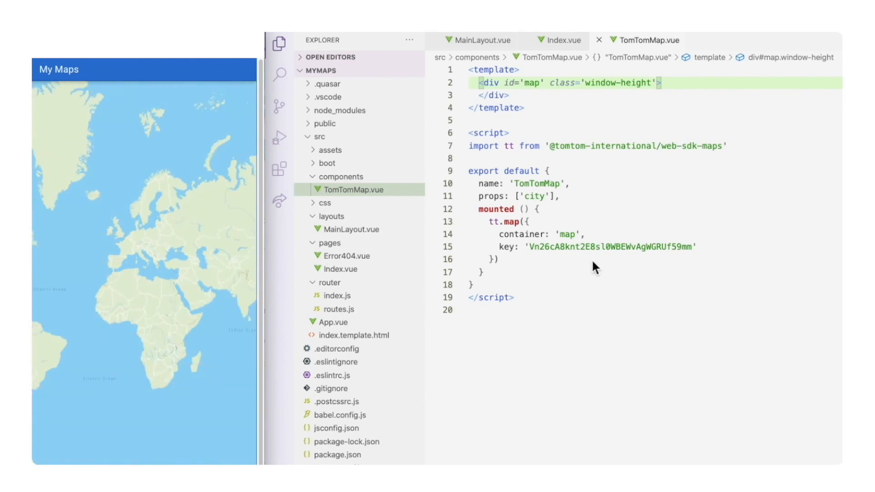
{"action": "double_click", "coordinate": [607, 247]}
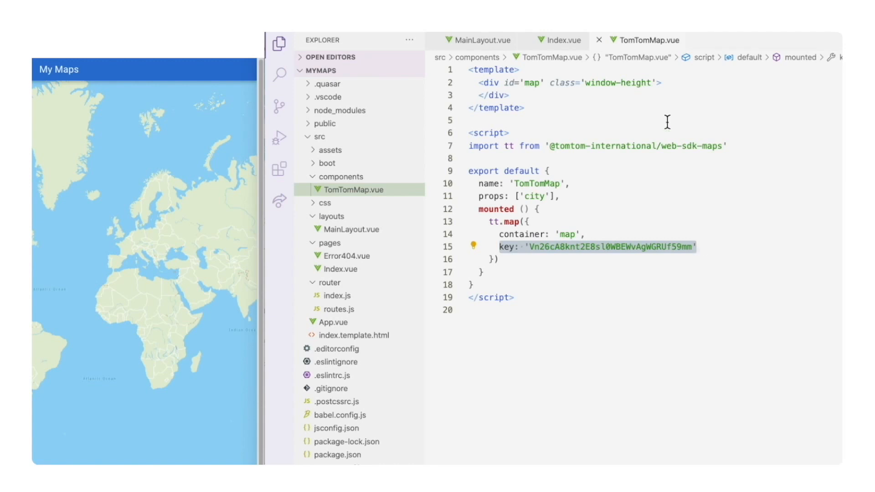
{"action": "type", "text": ","}
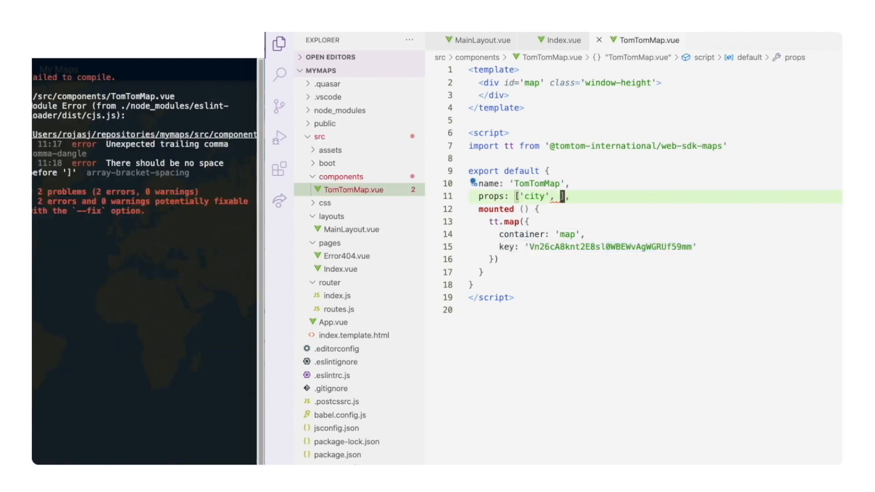
Step: Declare an apikey prop in TomTomMap and pass the API key as apikey on <TomTomMap> in Index.vue
{"action": "type", "text": "apikey'"}
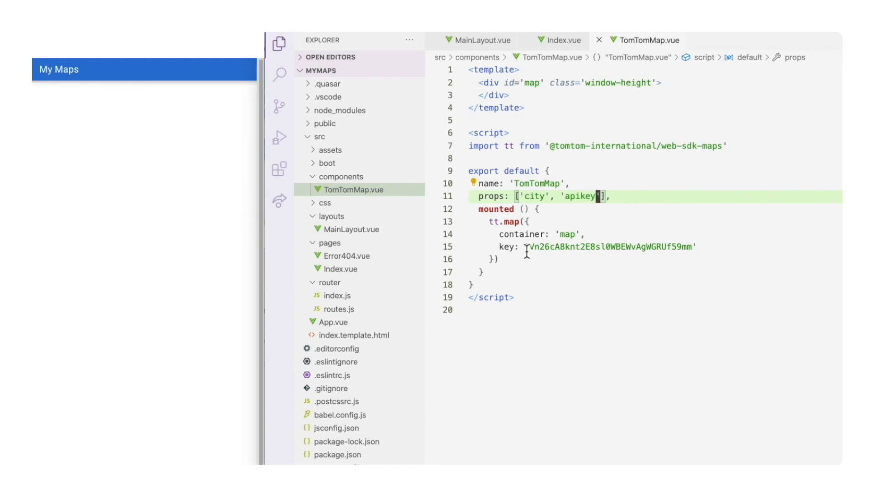
{"action": "type", "text": "apikey/>"}
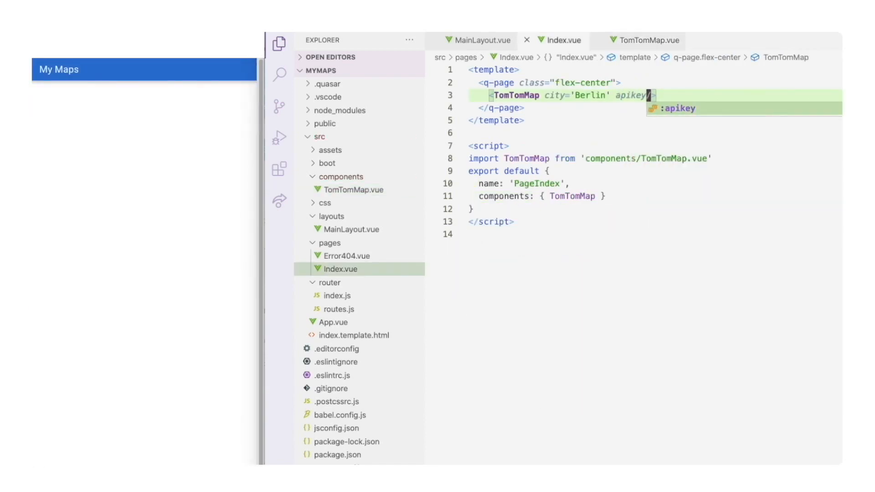
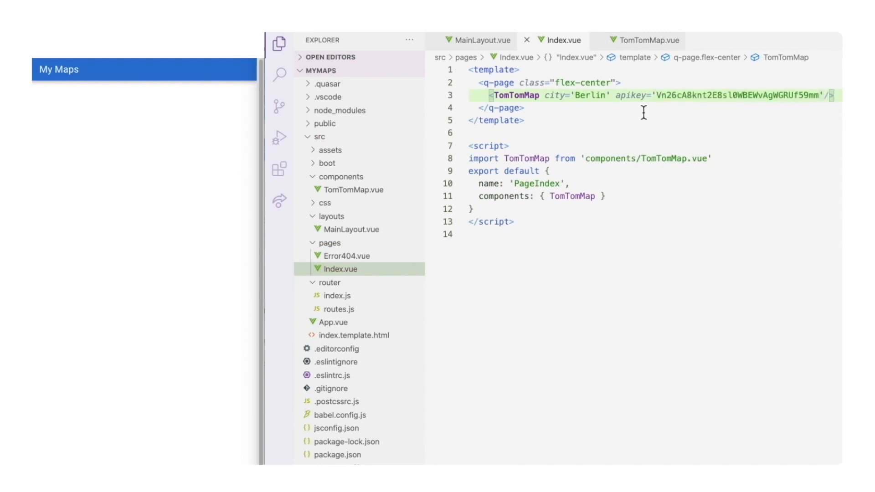
{"action": "left_click", "coordinate": [644, 41]}
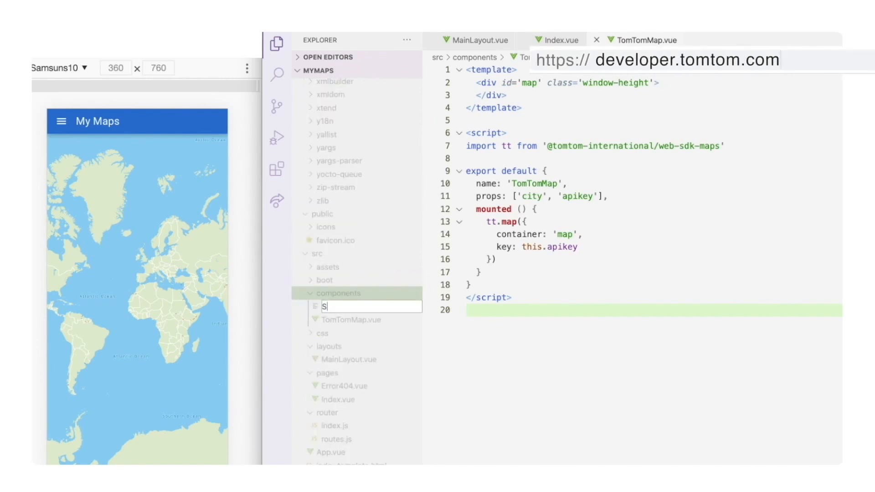
Step: Create src/components/Search.vue with a div template and a script block
{"action": "type", "text": "earch.vue"}
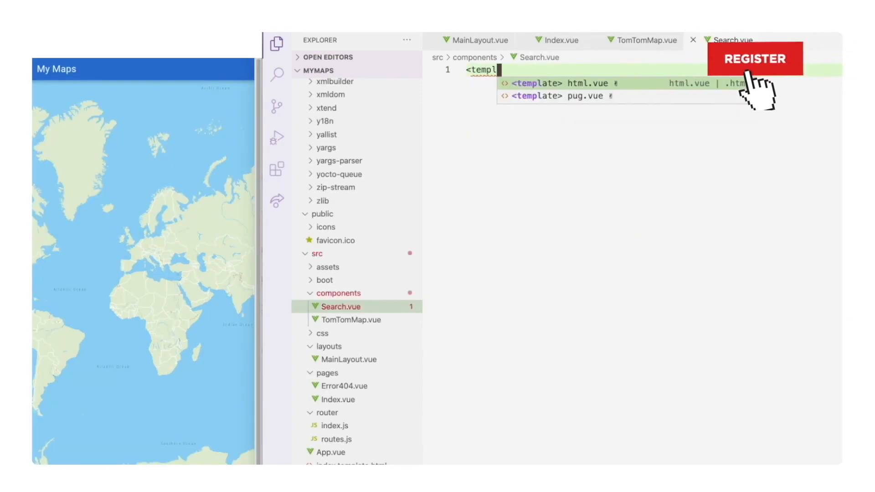
{"action": "key", "text": "Enter"}
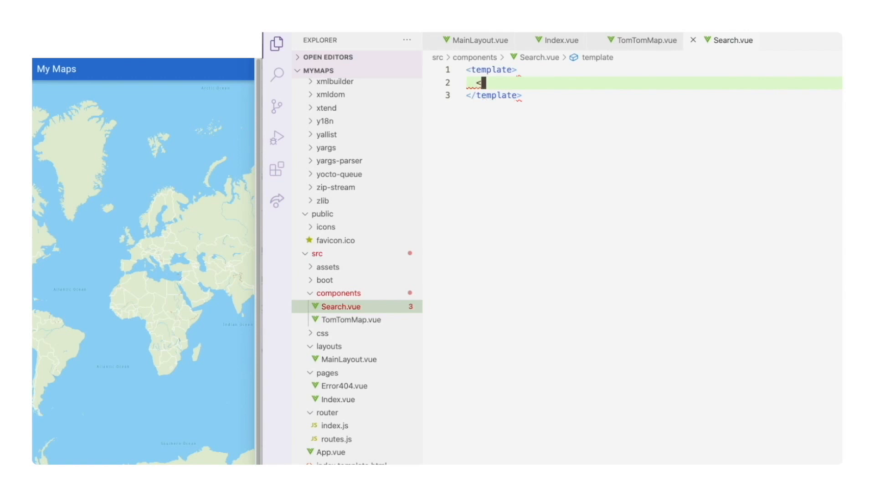
{"action": "type", "text": "div></div>"}
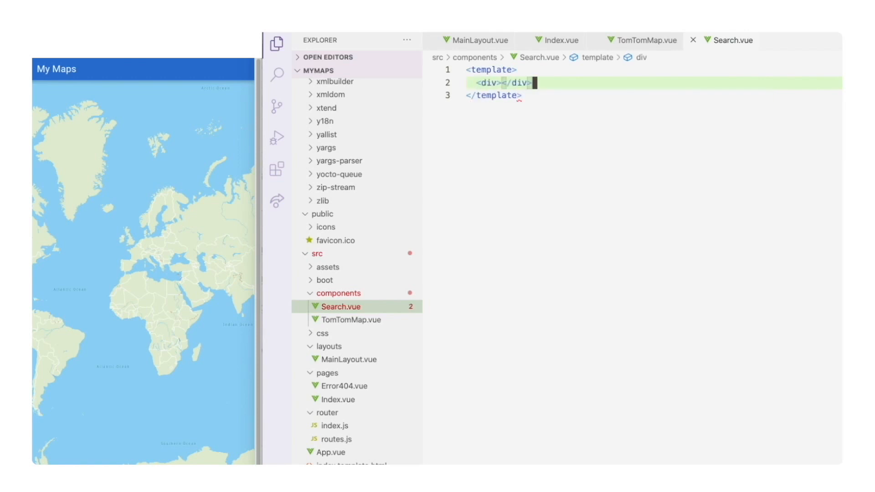
{"action": "key", "text": "enter"}
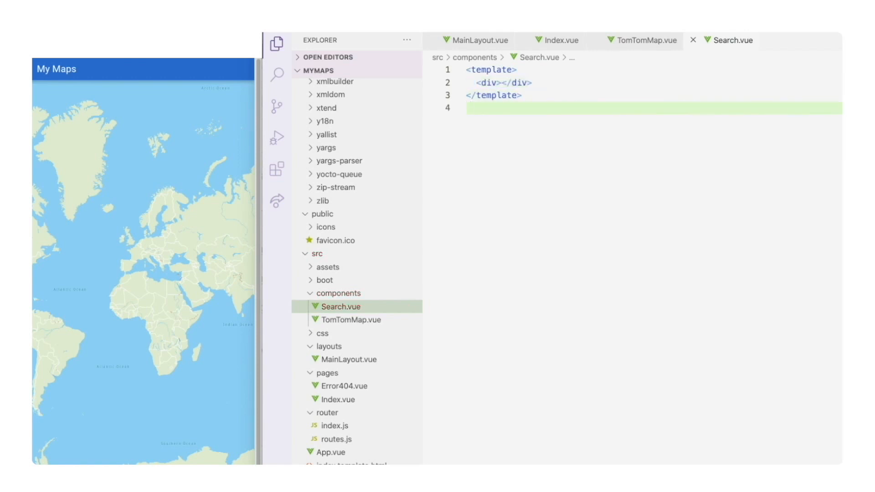
{"action": "type", "text": "<script>"}
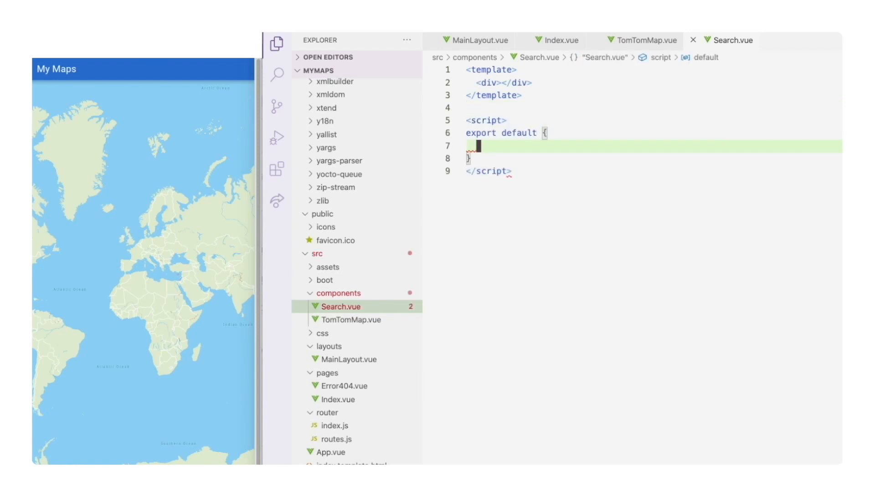
Step: Name the component 'TomTomSearch', declare props ['apikey', 'city'] and begin a mounted hook
{"action": "type", "text": "name: '"}
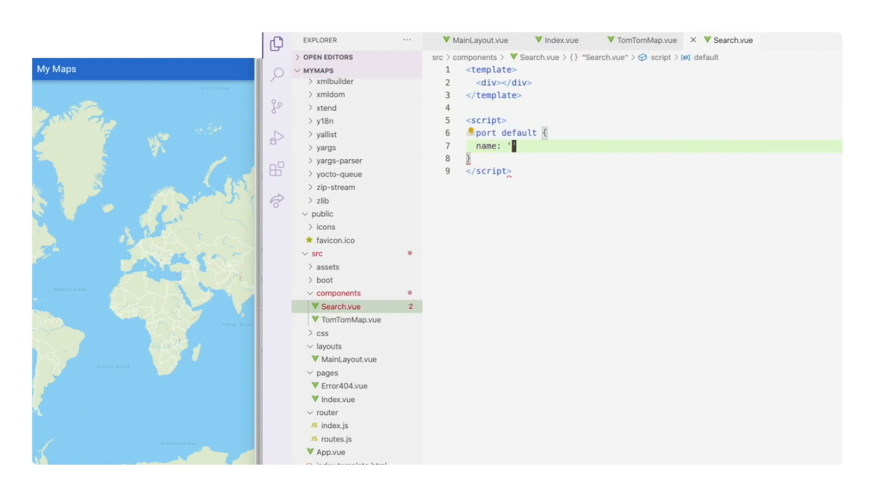
{"action": "type", "text": "TomTomSearch"}
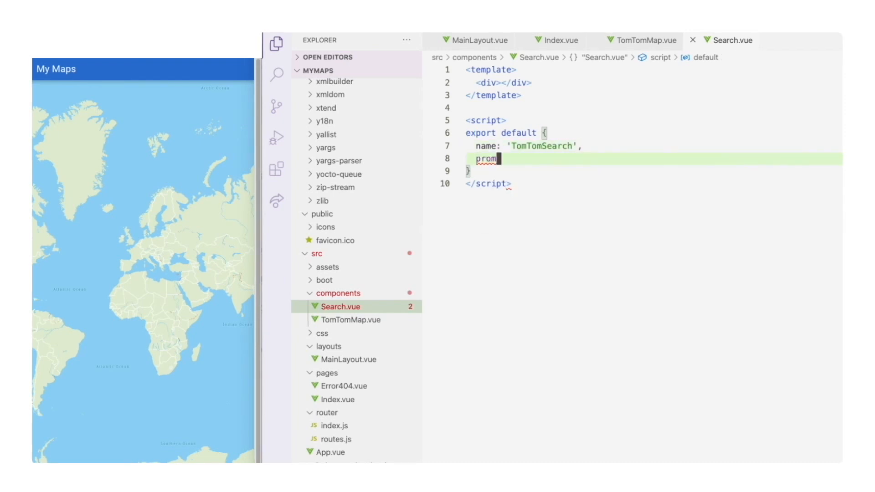
{"action": "type", "text": "s"}
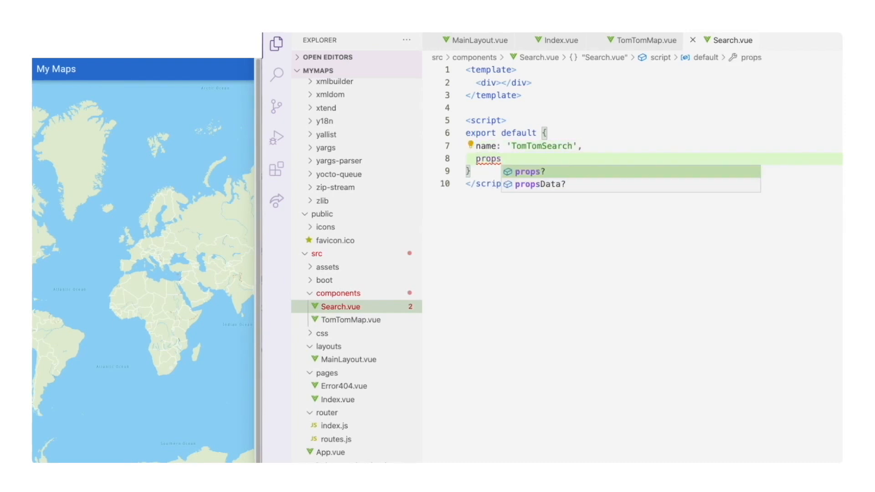
{"action": "type", "text": ": []"}
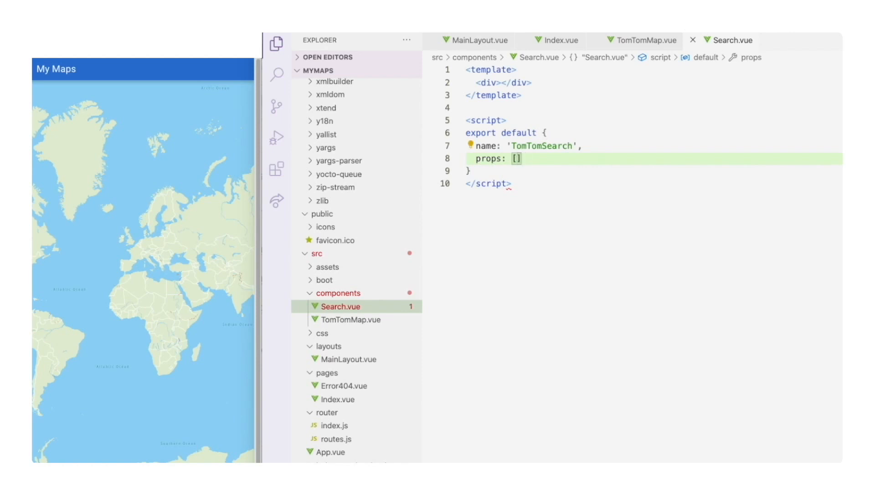
{"action": "type", "text": "'apikey'"}
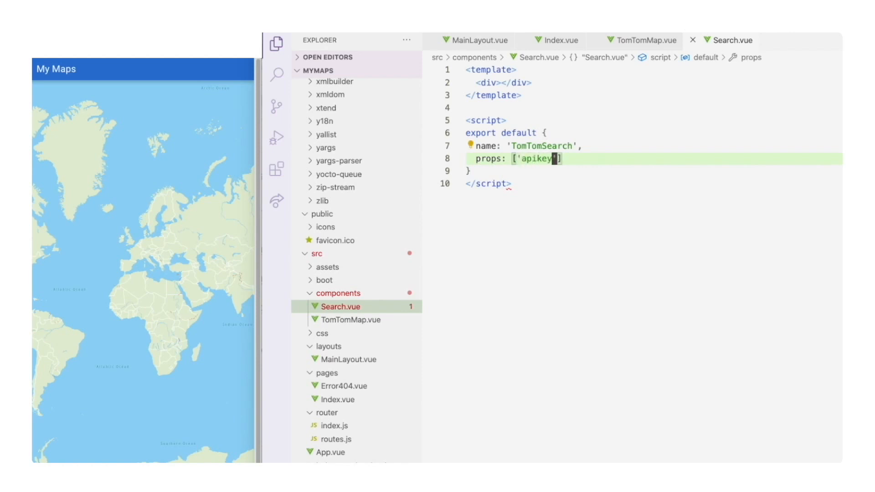
{"action": "type", "text": "'"}
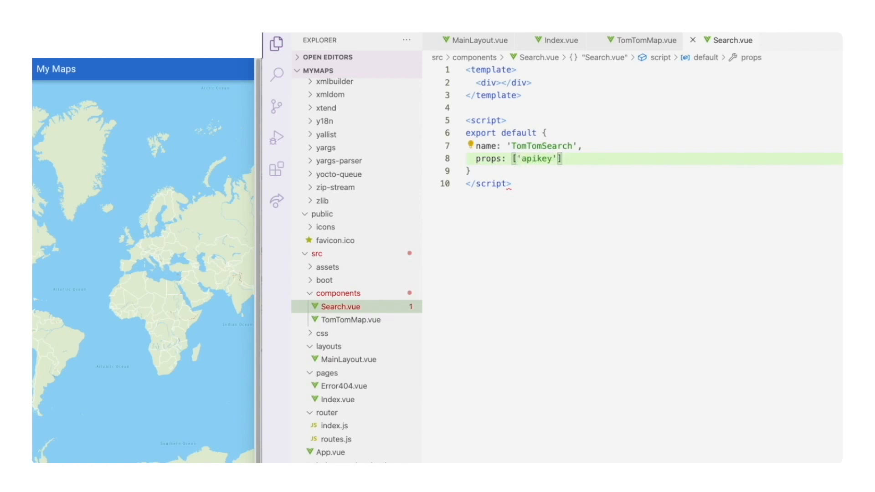
{"action": "type", "text": ", 'city'"}
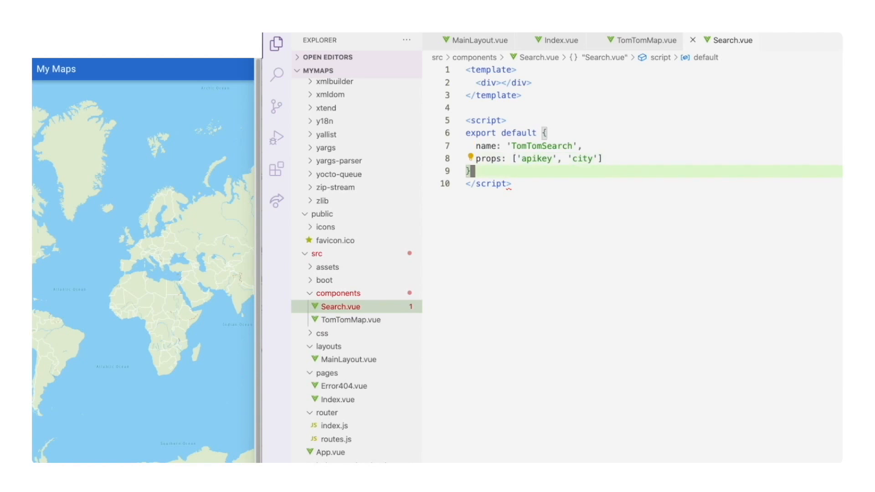
{"action": "type", "text": "mp"}
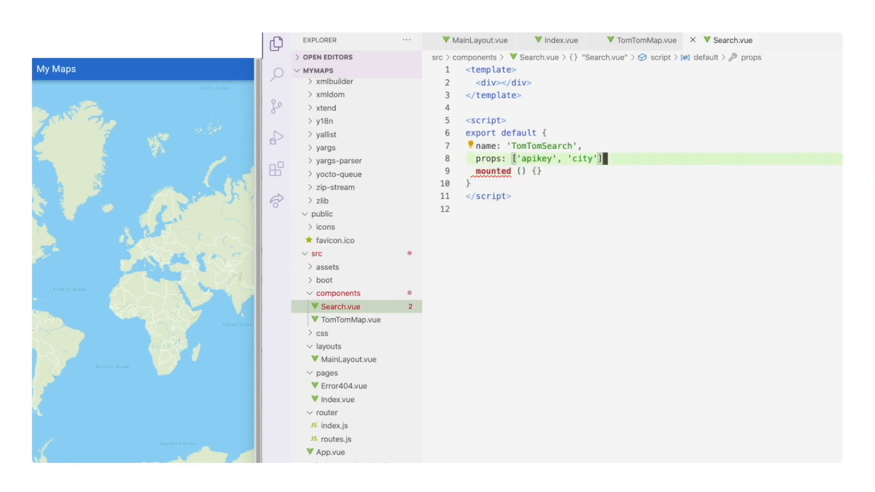
Step: Call tt.services.fuzzySearch with key this.apikey and query this.city in the mounted hook
{"action": "type", "text": "tt.services."}
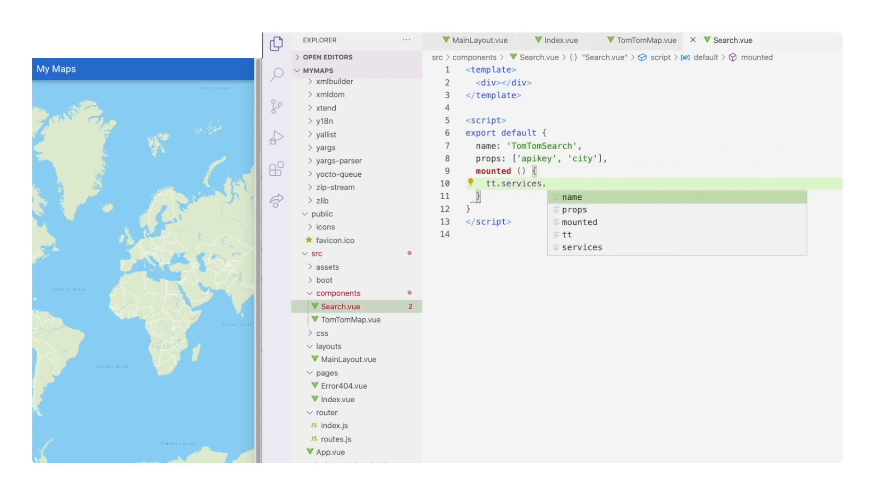
{"action": "type", "text": "fuzzySearch({"}
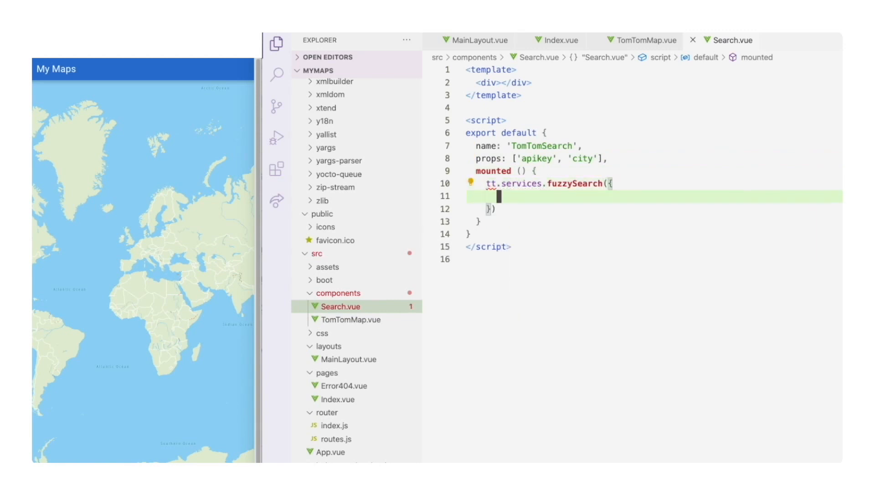
{"action": "type", "text": "key: this.apikey,"}
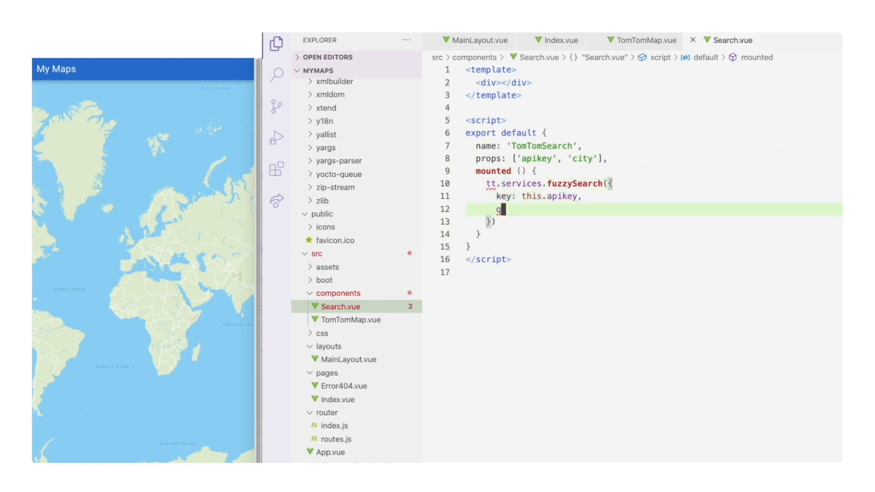
{"action": "type", "text": "uery: this.city"}
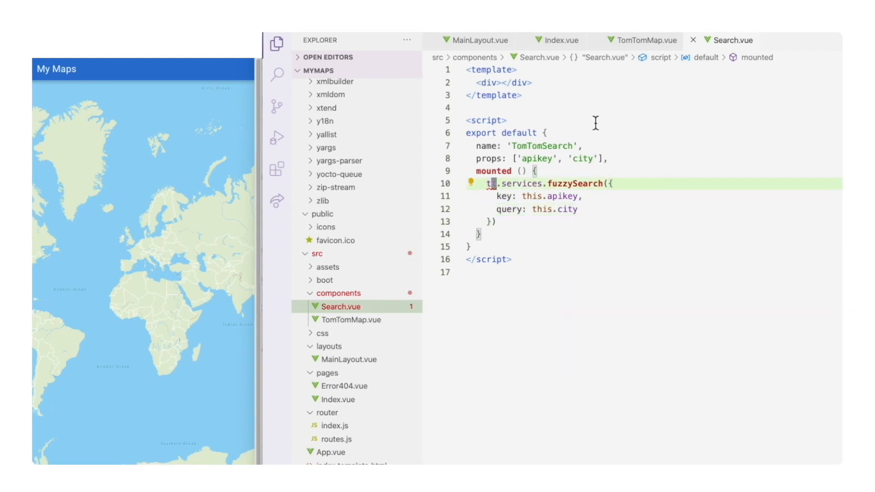
{"action": "type", "text": "import"}
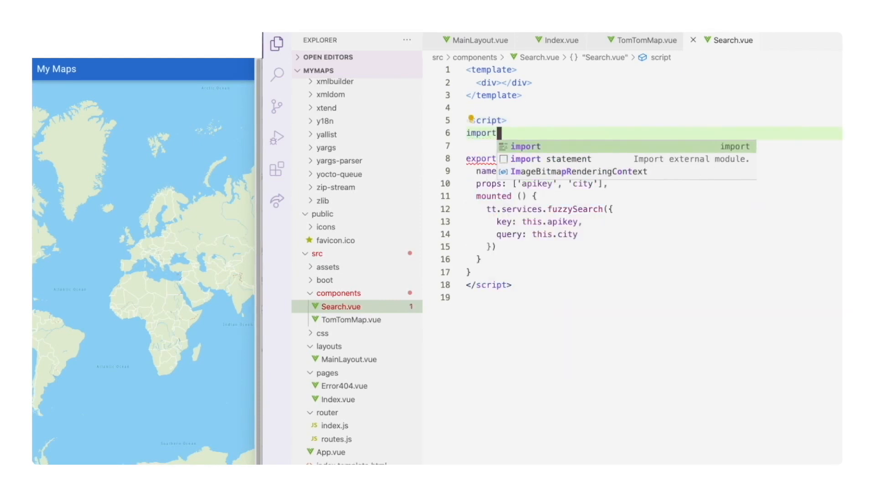
{"action": "type", "text": "tt from '@tomtom-international/web-sdk-services"}
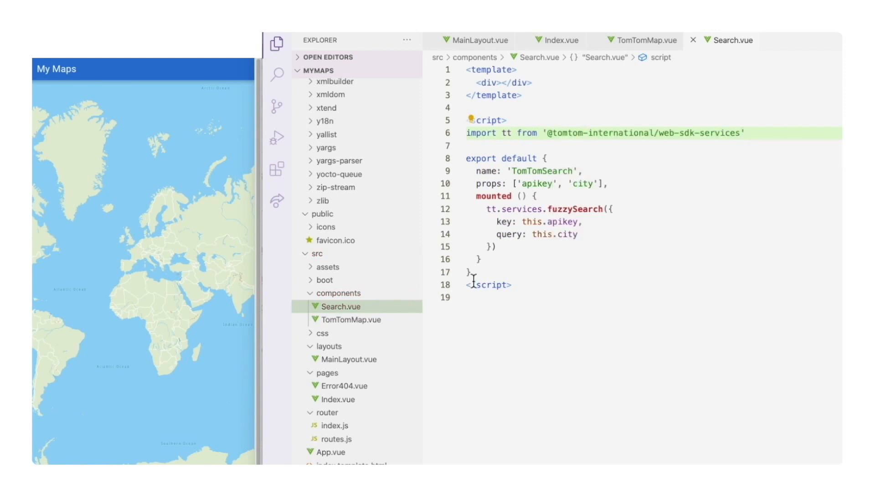
{"action": "type", "text": ").then(function (response) {"}
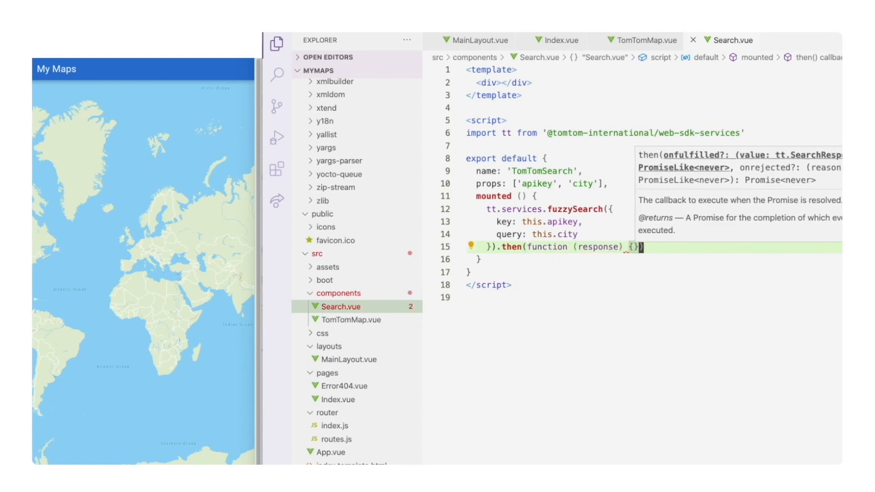
{"action": "type", "text": "console.log"}
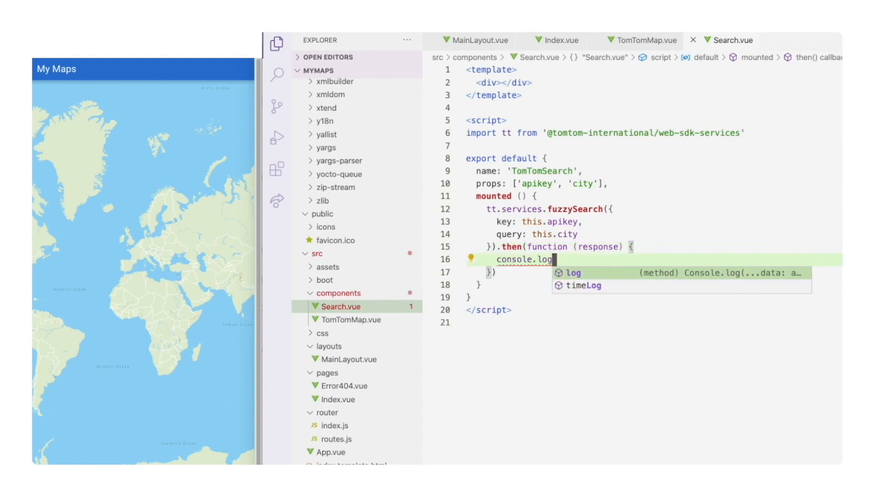
{"action": "type", "text": "(response"}
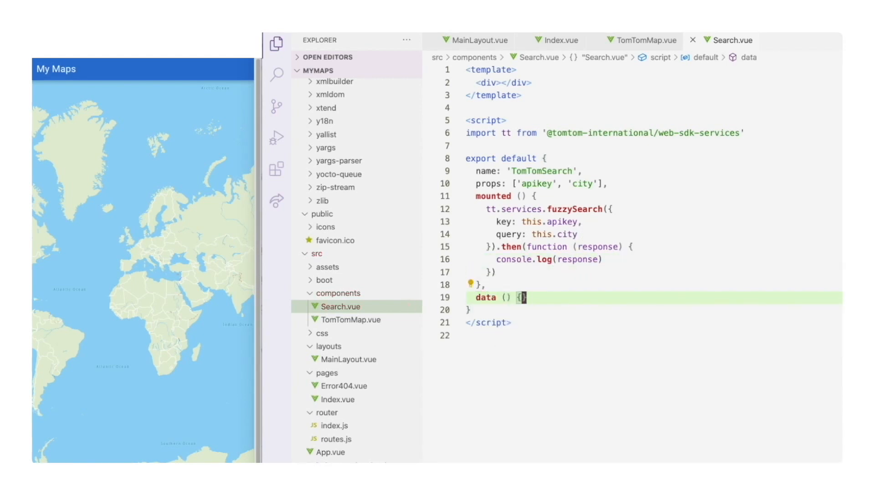
Step: Have data() return cityName set to 'Hello, I am searching...'
{"action": "type", "text": "return {"}
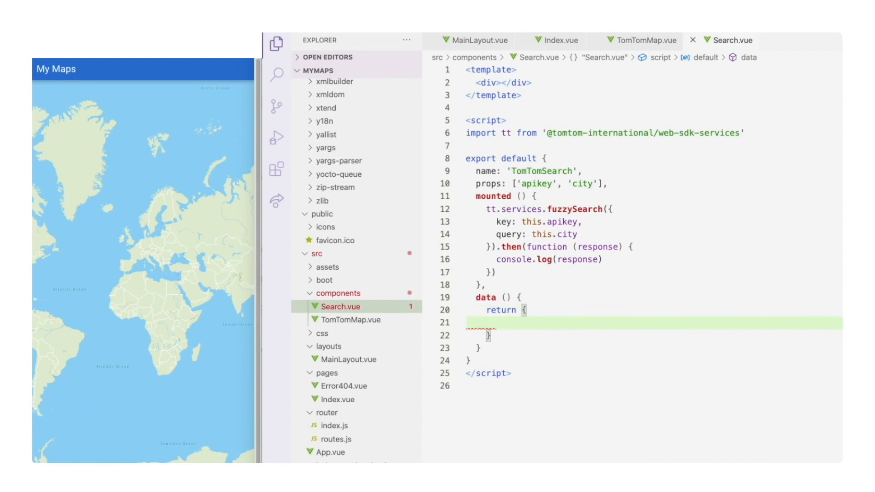
{"action": "type", "text": "cityName:"}
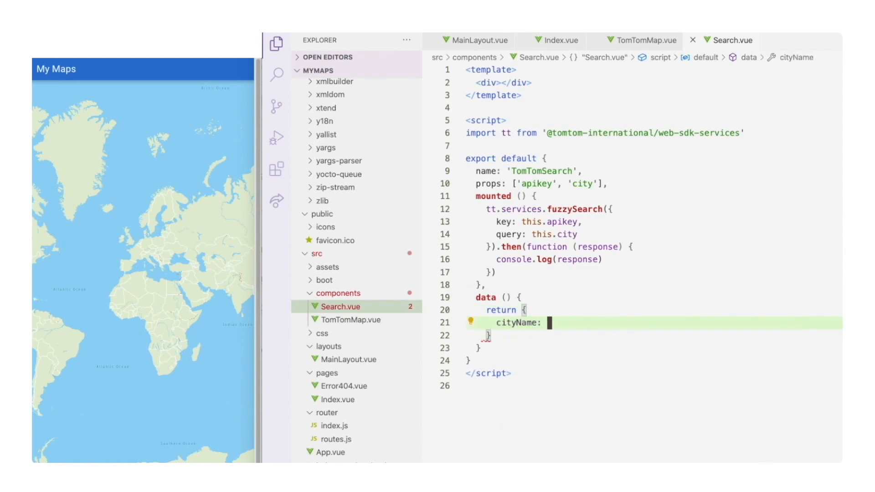
{"action": "type", "text": "'Hello, I am searching...'"}
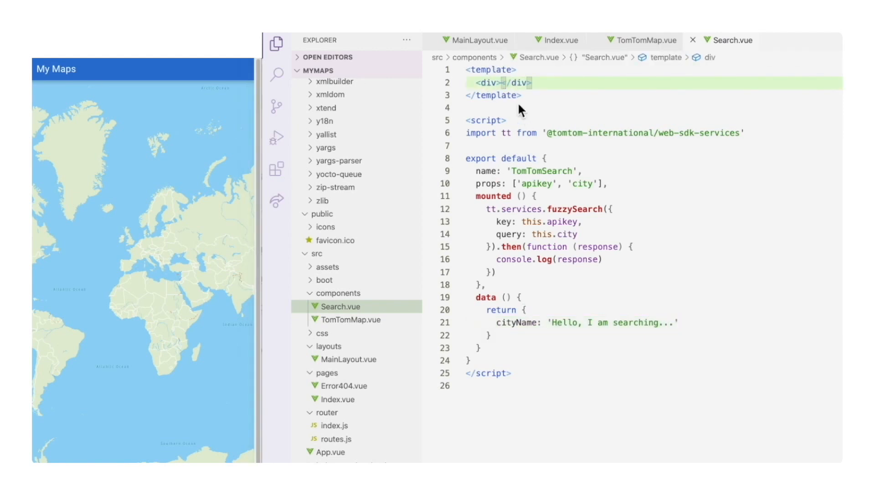
Step: Give the template div class 'text-h4' and render {{ cityName }} inside it
{"action": "type", "text": "class='"}
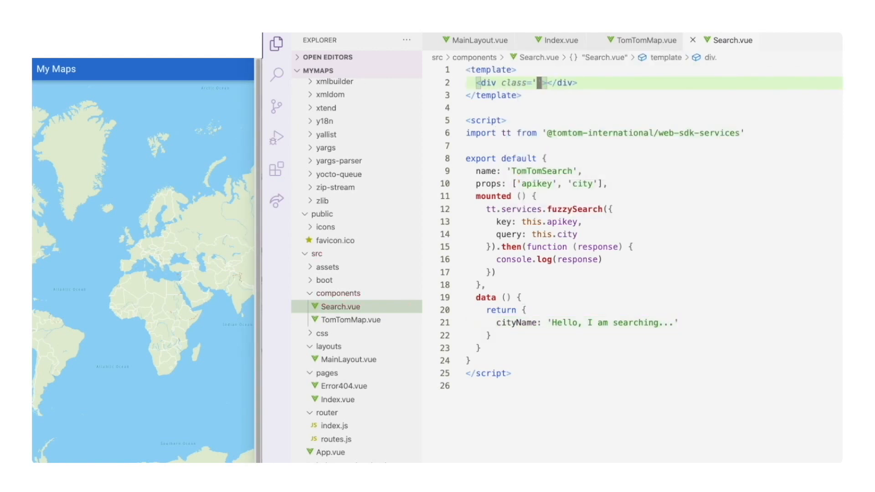
{"action": "type", "text": "text-h4"}
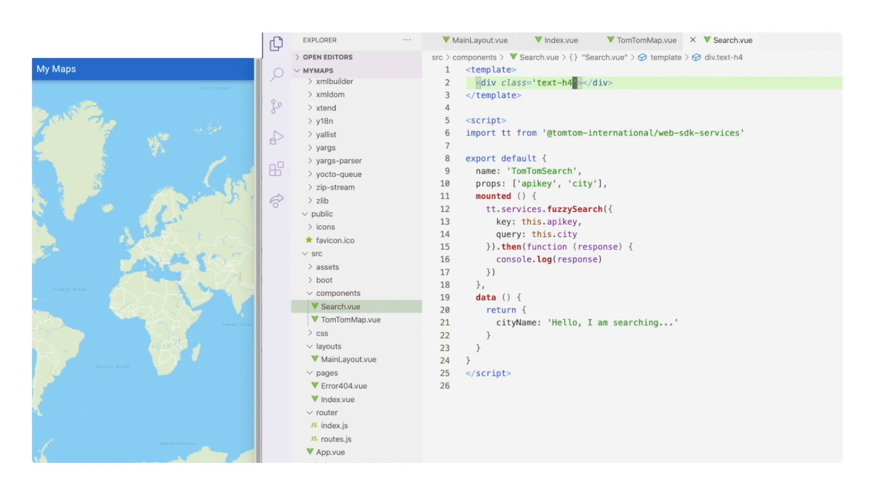
{"action": "type", "text": "{{}}"}
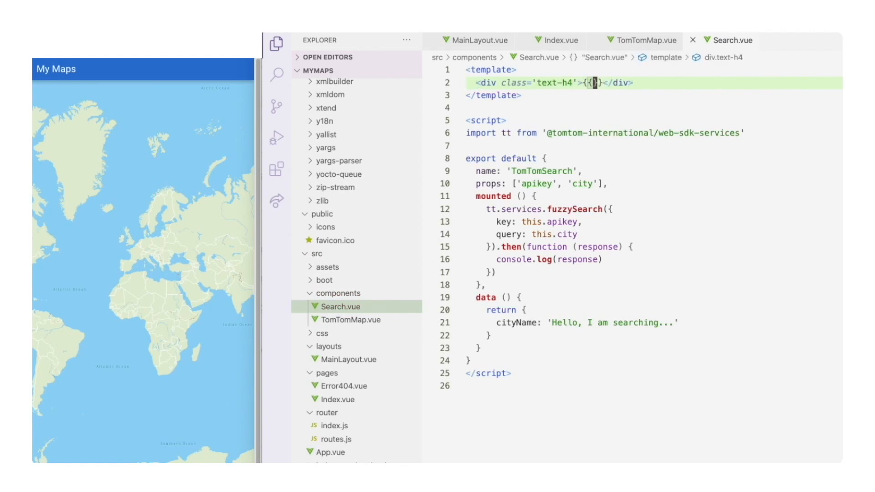
{"action": "type", "text": "cityName"}
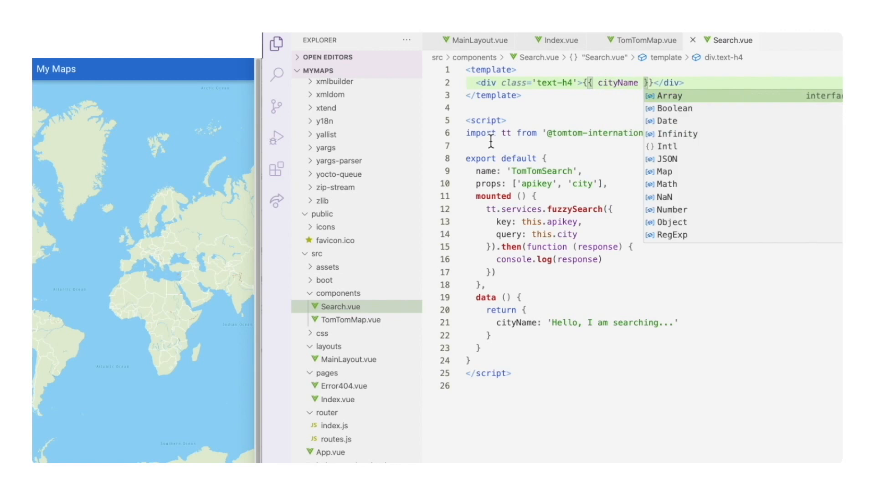
{"action": "left_click", "coordinate": [636, 40]}
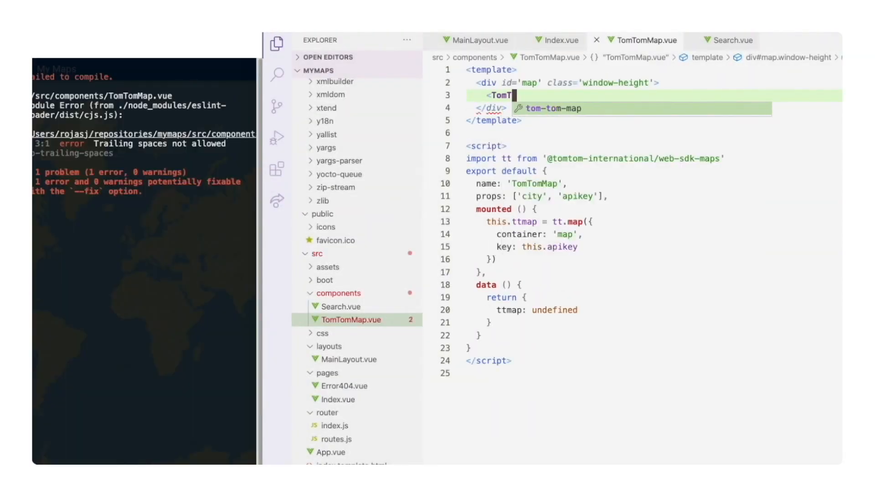
Step: Add a <TomTomSearch :city='city' :apikey='apikey'/> tag to TomTomMap.vue's template
{"action": "type", "text": "omSearch :c"}
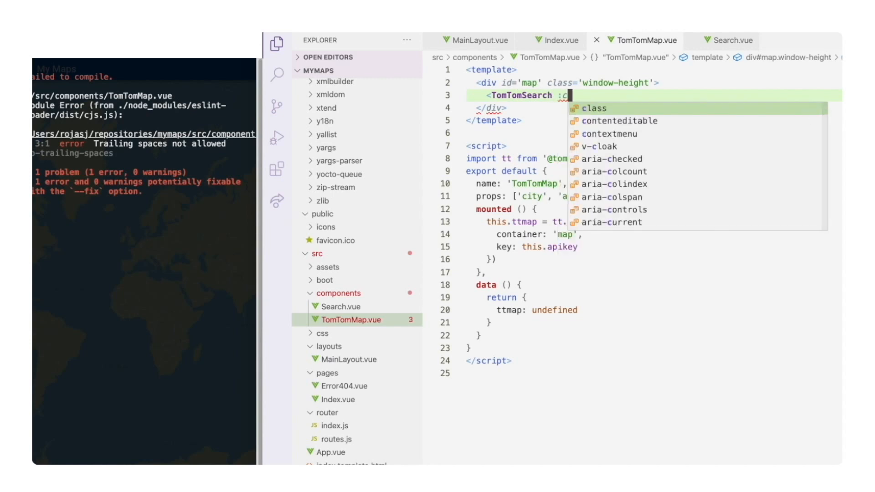
{"action": "type", "text": "ity='"}
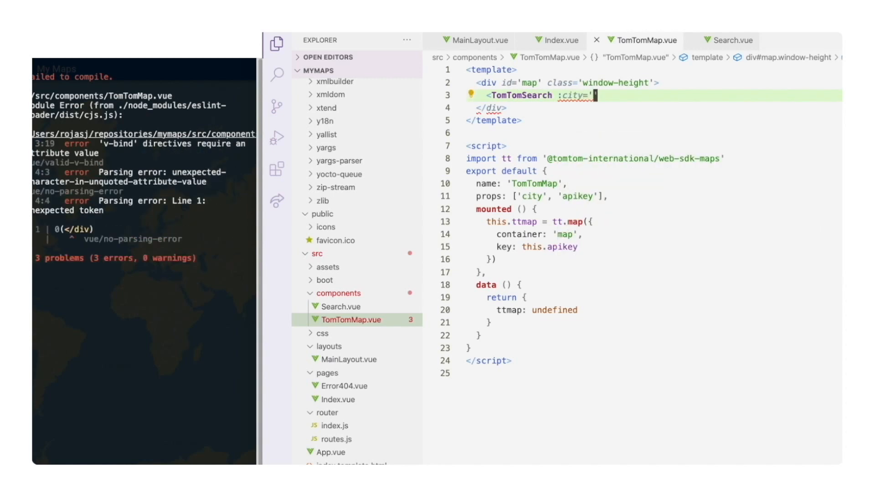
{"action": "type", "text": "city' :apikey='"}
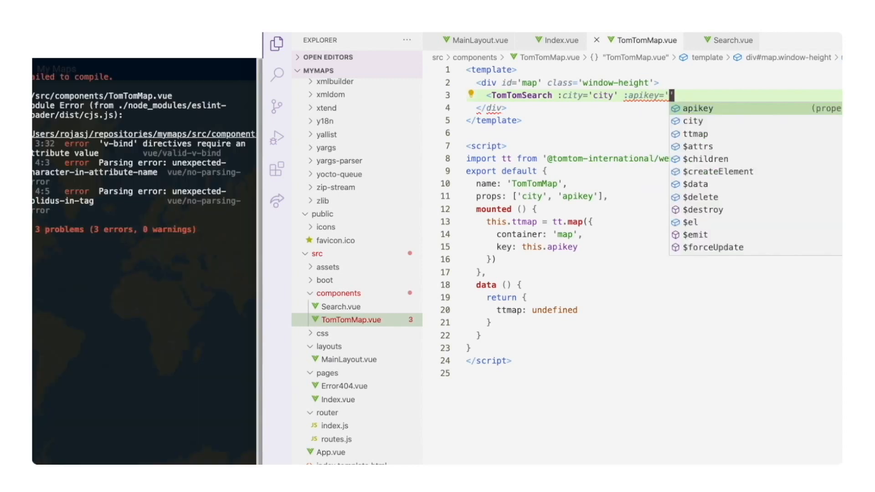
{"action": "type", "text": "apikey'/"}
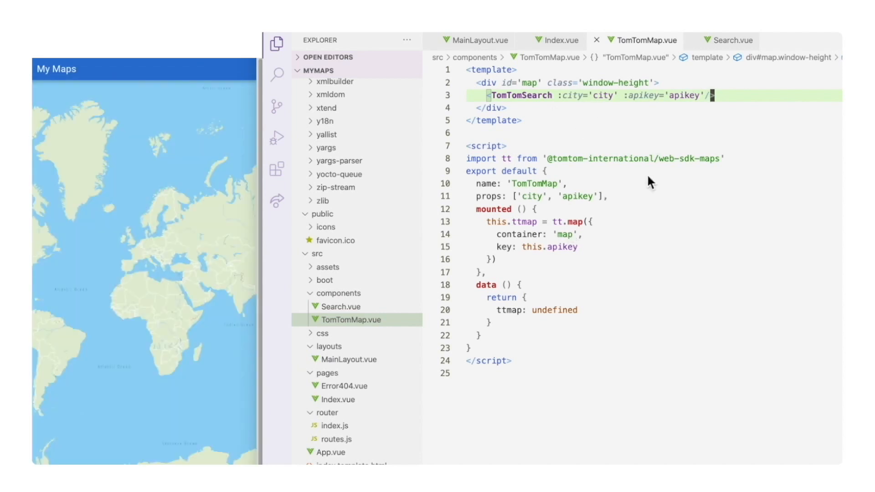
Step: Import TomTomSearch from 'components/Search.vue' and register it in components
{"action": "type", "text": "import TomTomSearch from '"}
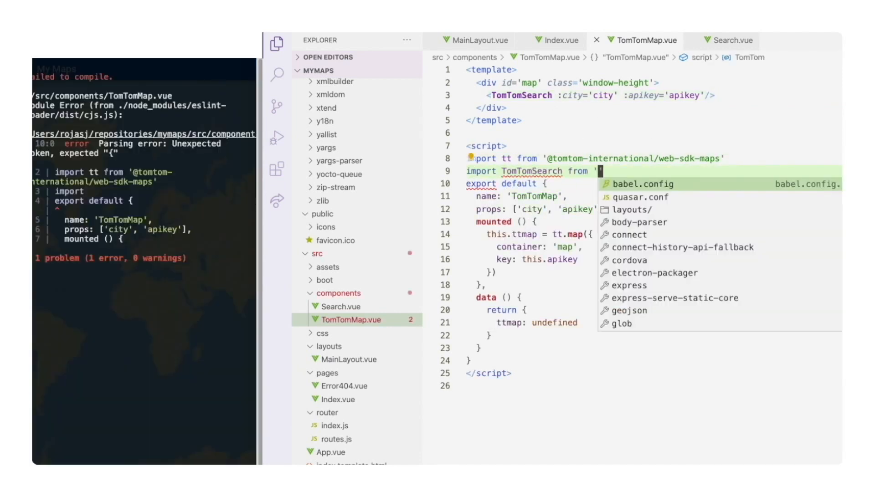
{"action": "type", "text": "components/Search.vue"}
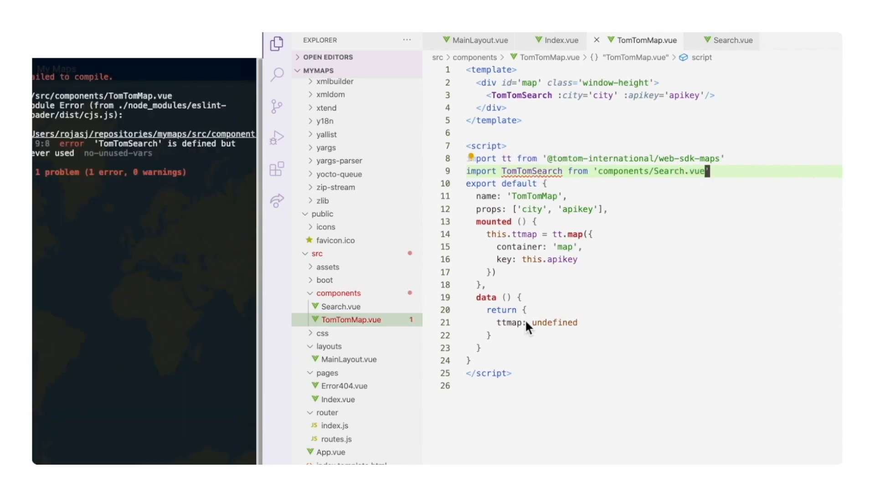
{"action": "type", "text": "components: { TomTomS"}
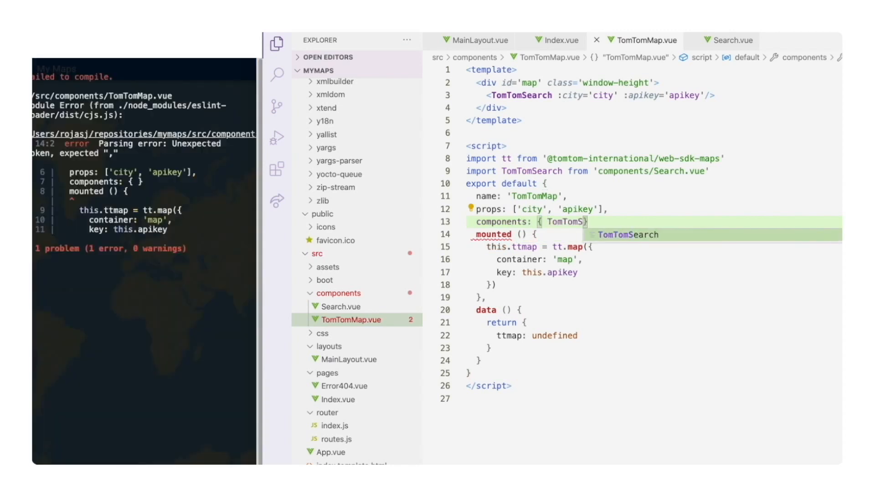
{"action": "key", "text": "Tab"}
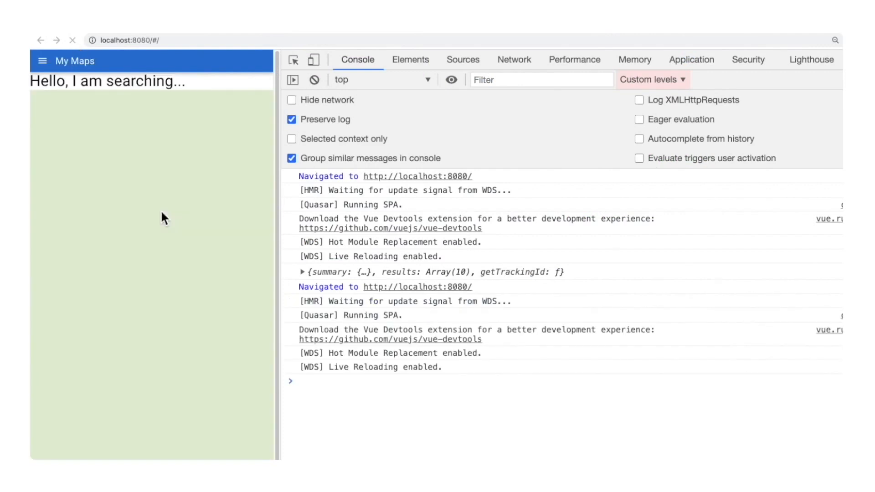
Step: Reload the app and expand the logged response's results and the first Berlin result's address
{"action": "left_click", "coordinate": [72, 40]}
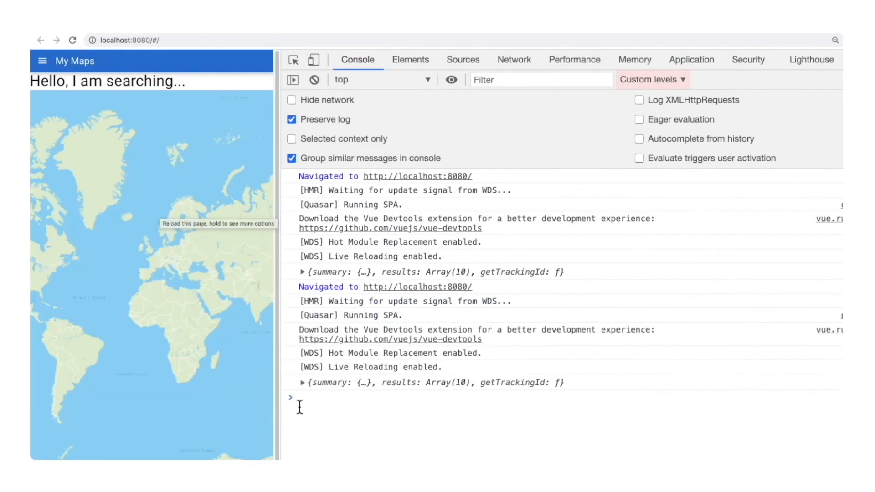
{"action": "left_click", "coordinate": [304, 382]}
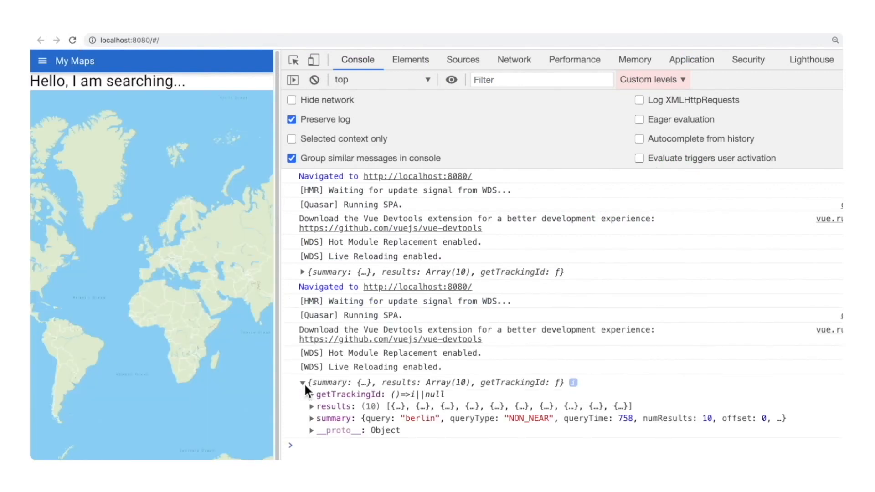
{"action": "left_click", "coordinate": [315, 406]}
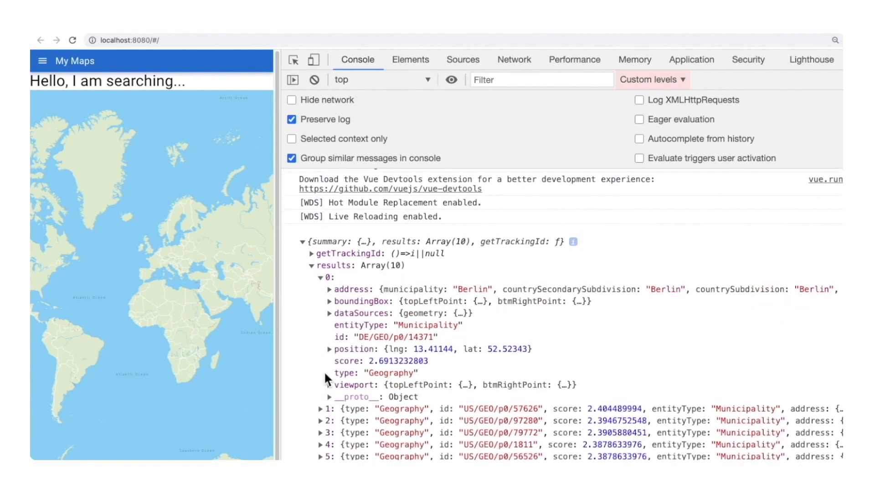
{"action": "scroll", "scroll_direction": "down", "scroll_amount": 3}
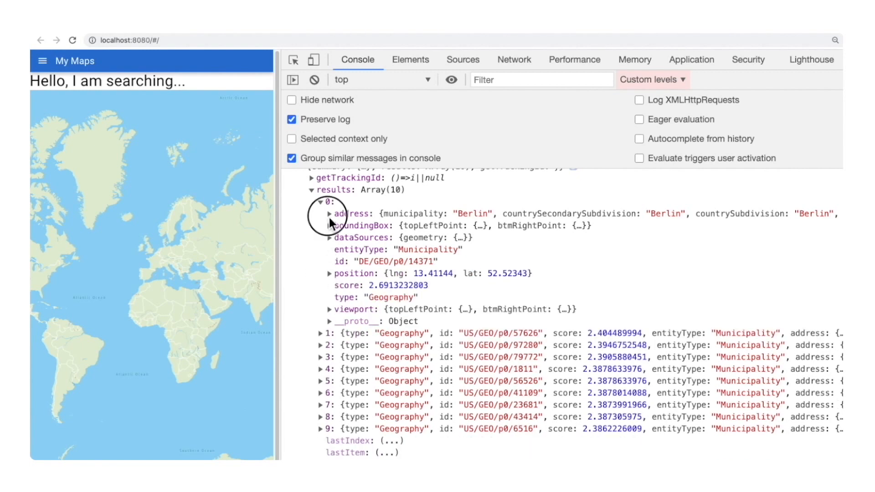
{"action": "left_click", "coordinate": [330, 213]}
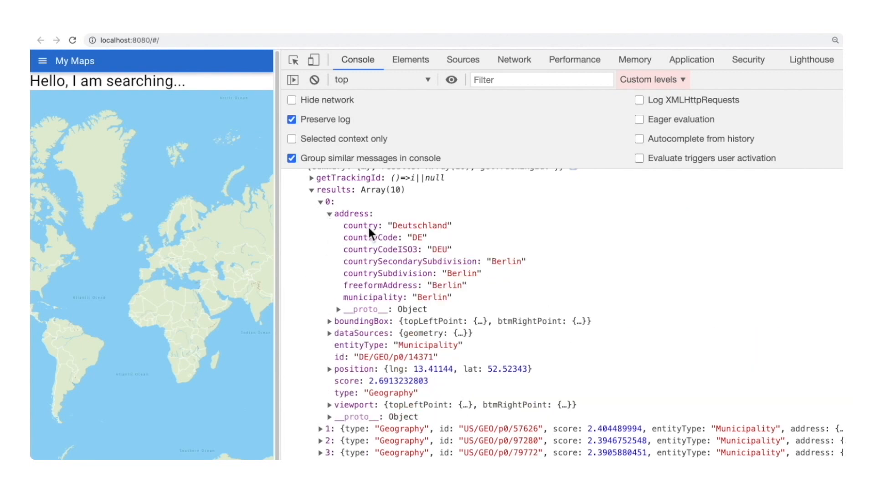
{"action": "mouse_move", "coordinate": [94, 392]}
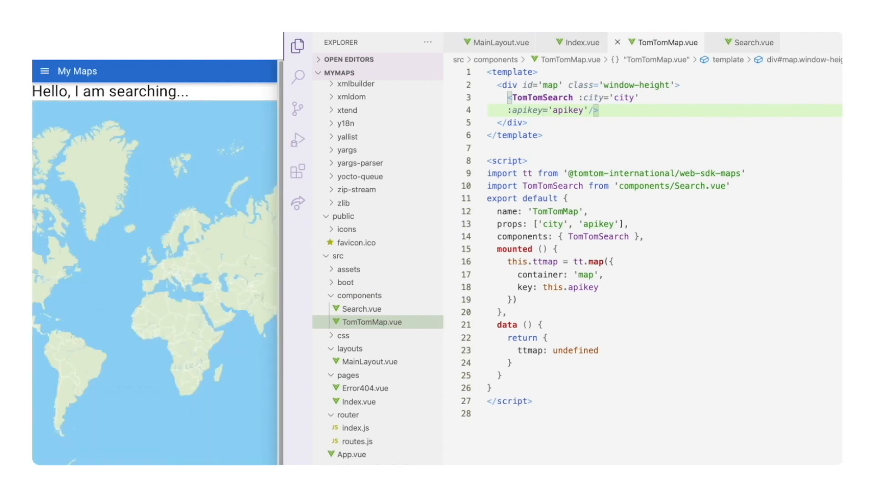
{"action": "key", "text": "enter"}
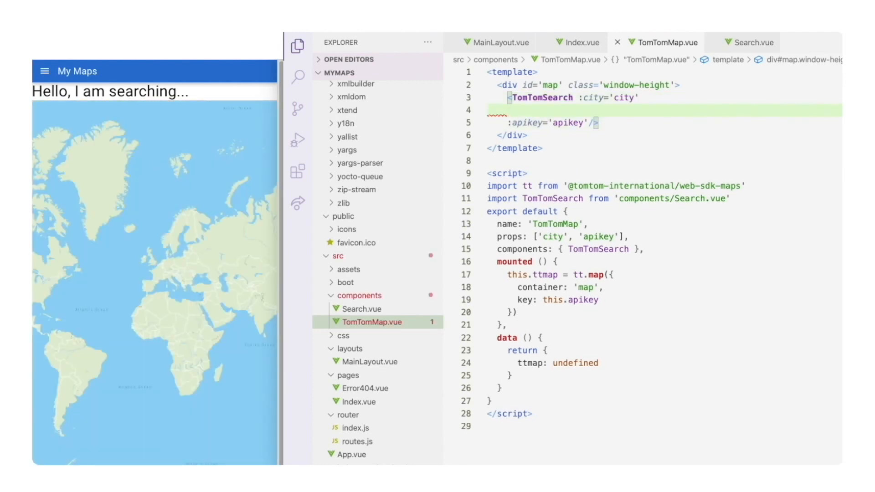
{"action": "type", "text": "@"}
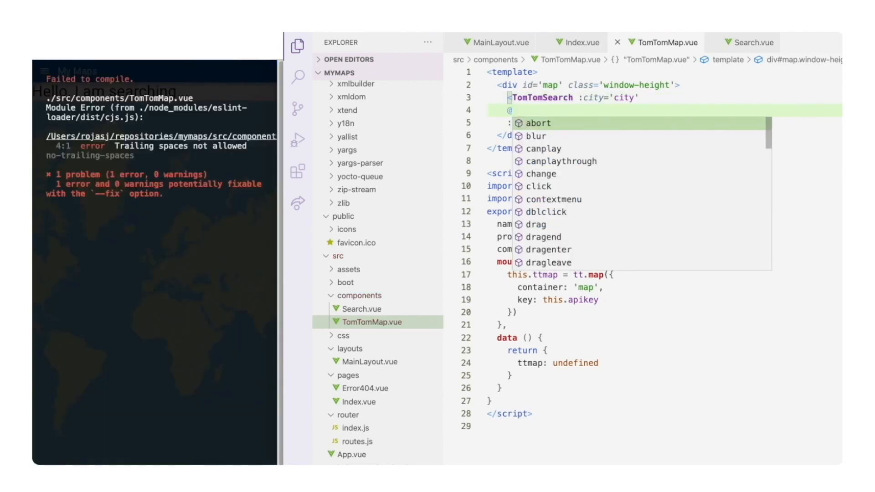
{"action": "type", "text": "cityFoun"}
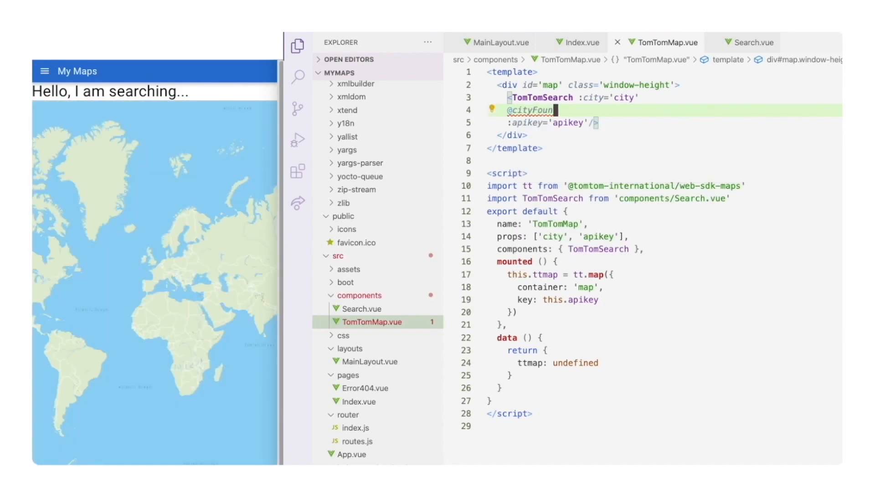
{"action": "type", "text": "='"}
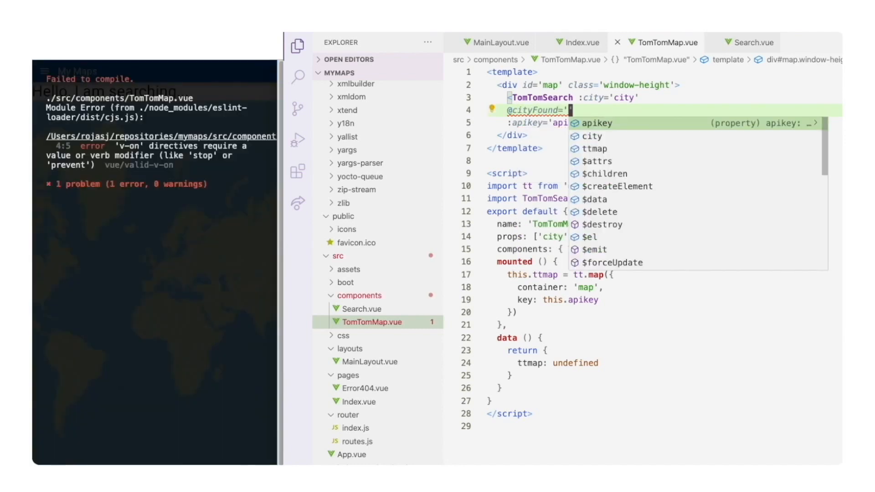
{"action": "type", "text": "hande"}
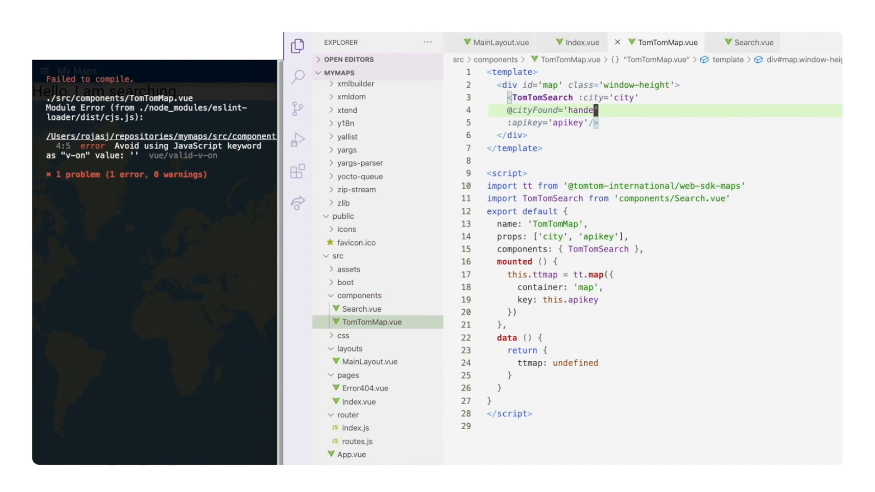
{"action": "type", "text": "Search"}
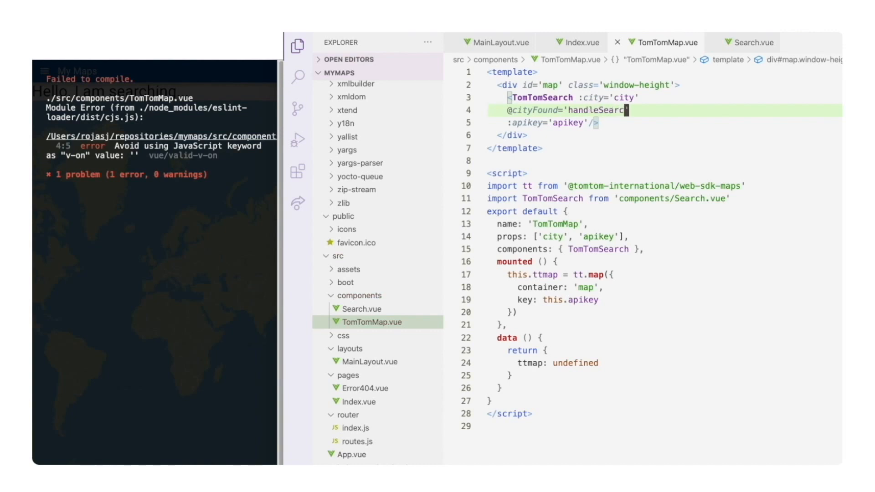
{"action": "type", "text": "Result"}
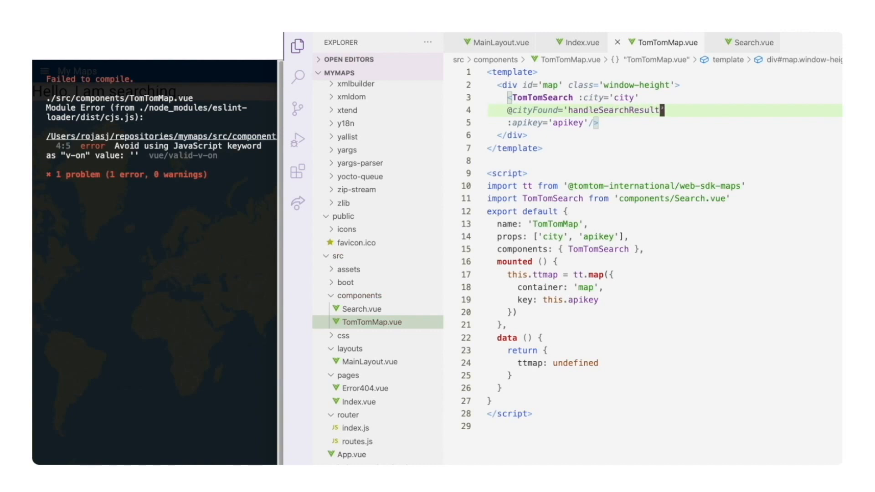
Step: Add a methods handler calling this.ttmap.easeTo({ center: location, zoom: 16 })
{"action": "type", "text": "methods: {"}
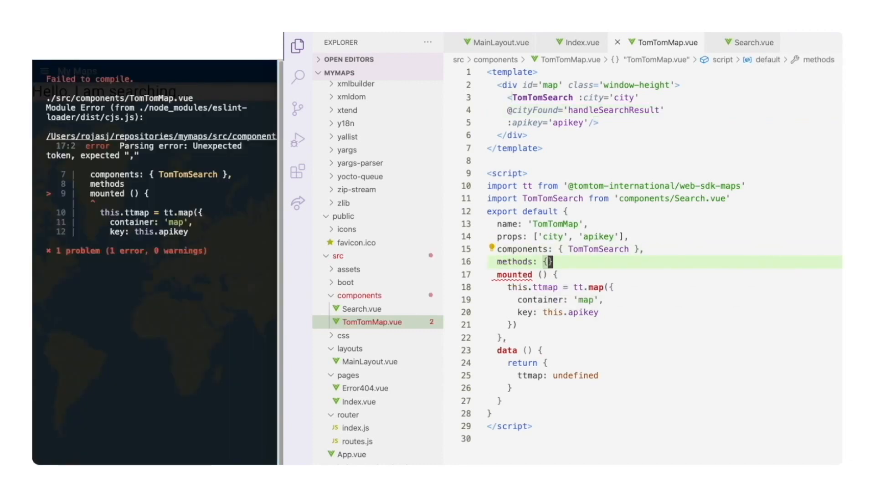
{"action": "type", "text": "handleSearchresult (location) {"}
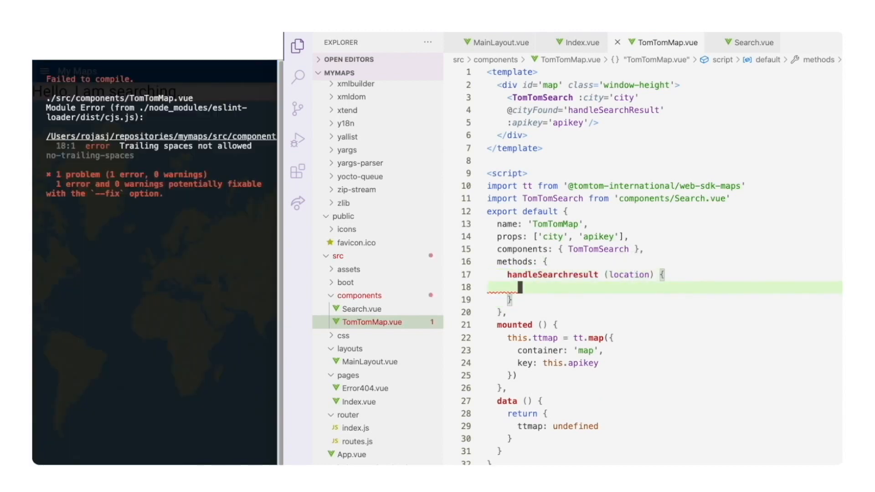
{"action": "type", "text": "this.tt"}
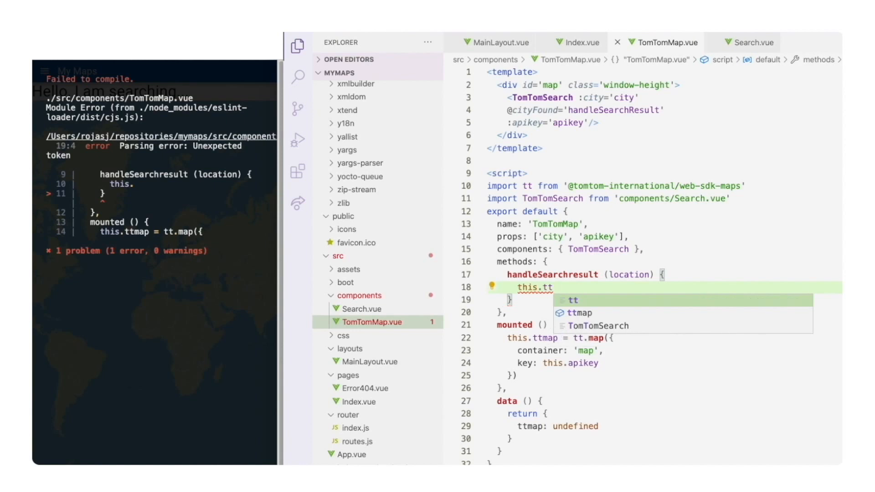
{"action": "type", "text": "map."}
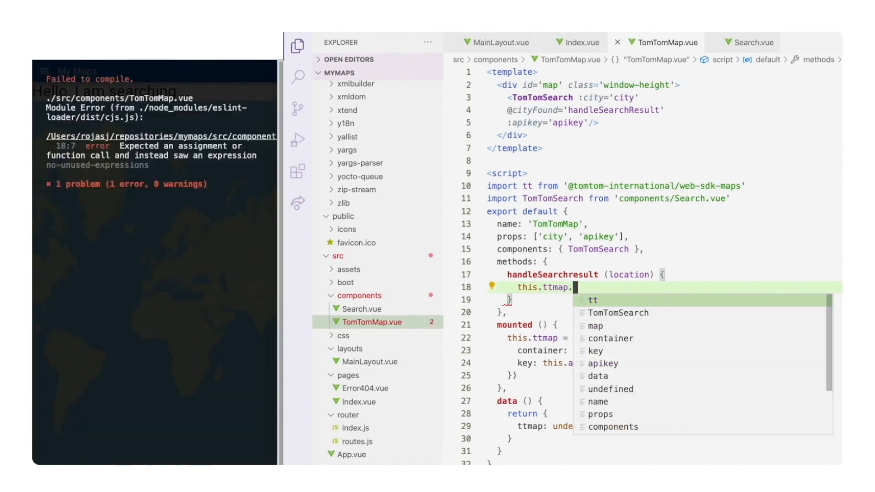
{"action": "type", "text": "easeTo({"}
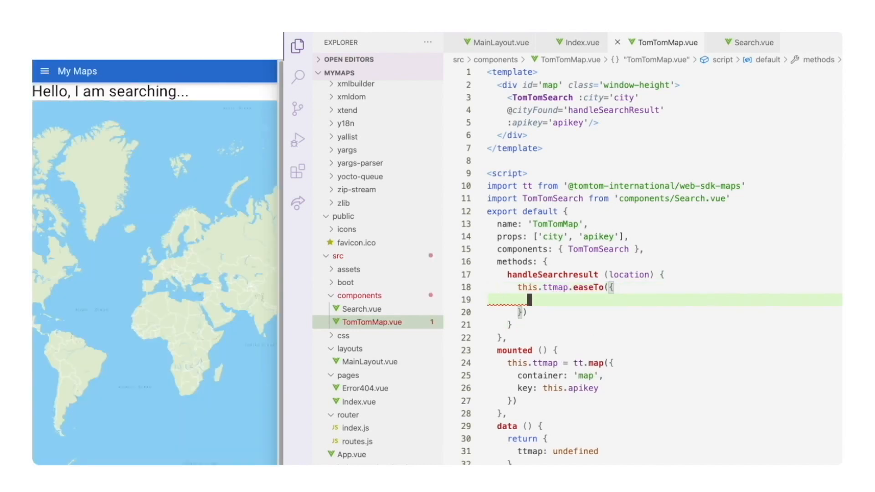
{"action": "type", "text": "center: location,"}
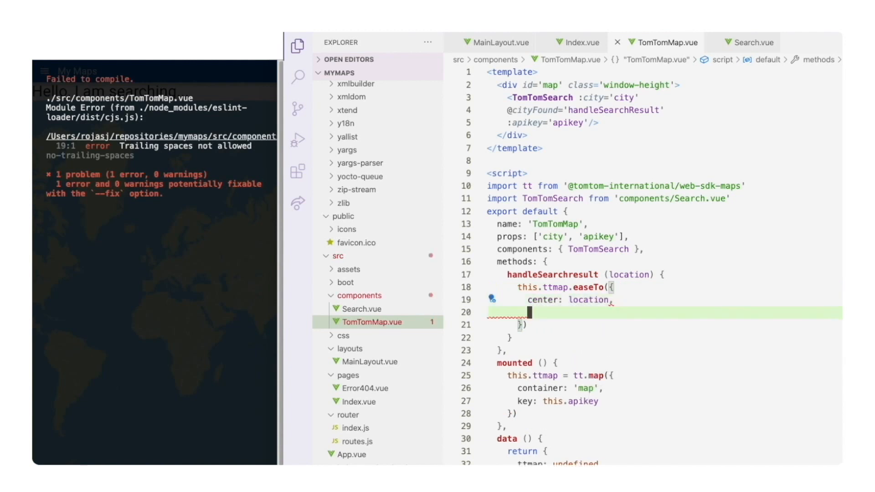
{"action": "type", "text": "zoom:"}
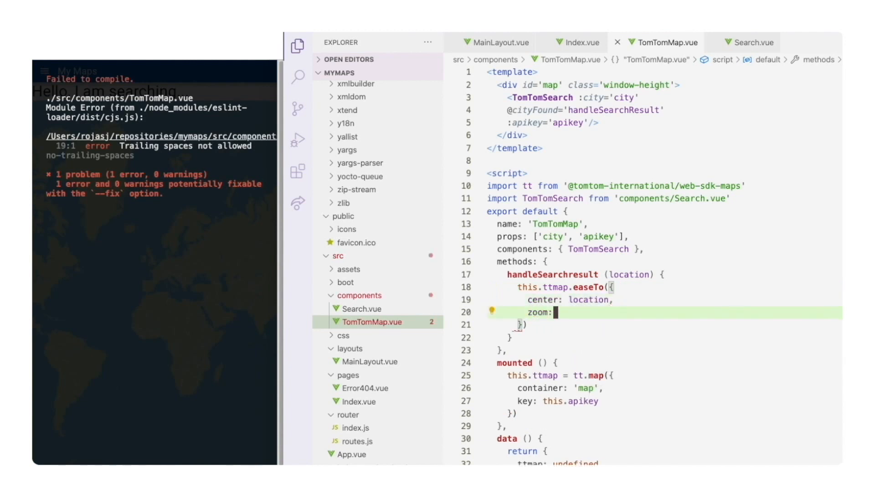
{"action": "type", "text": "16"}
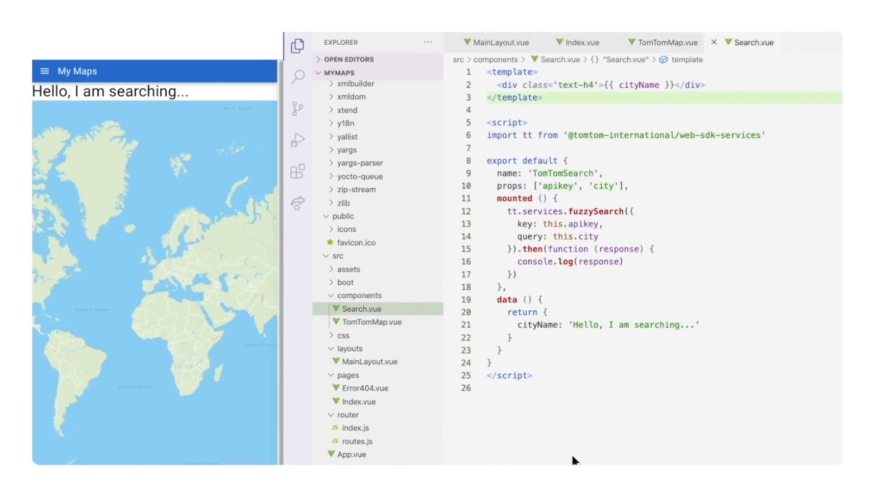
Step: Emit 'cityFound' with response.results[0].position after the response log
{"action": "key", "text": "enter"}
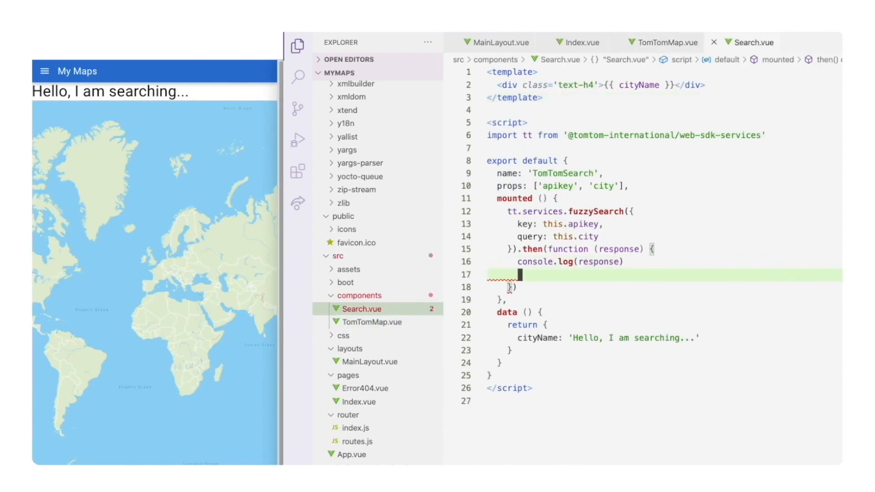
{"action": "type", "text": "this.$emit('cityFound',"}
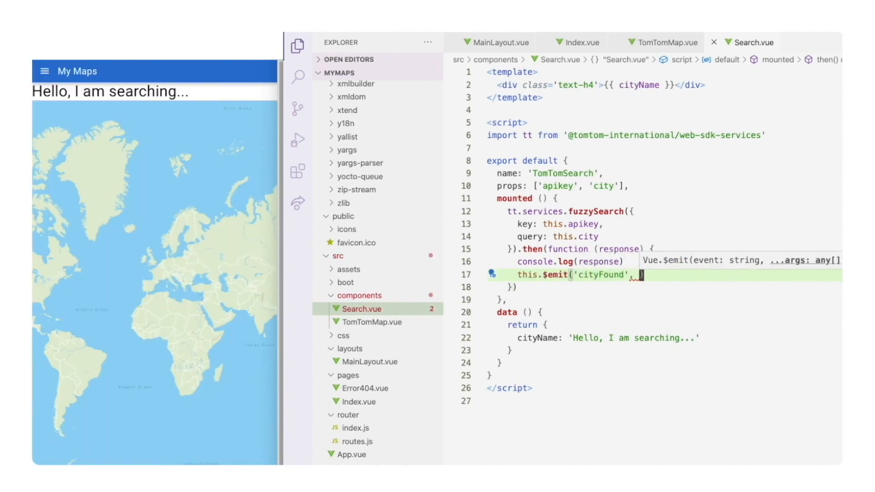
{"action": "type", "text": "response.results"}
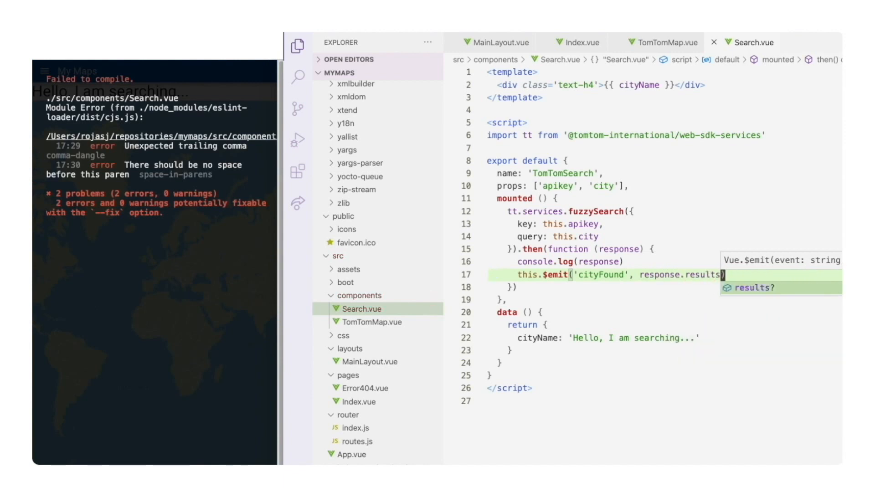
{"action": "type", "text": "[0].position"}
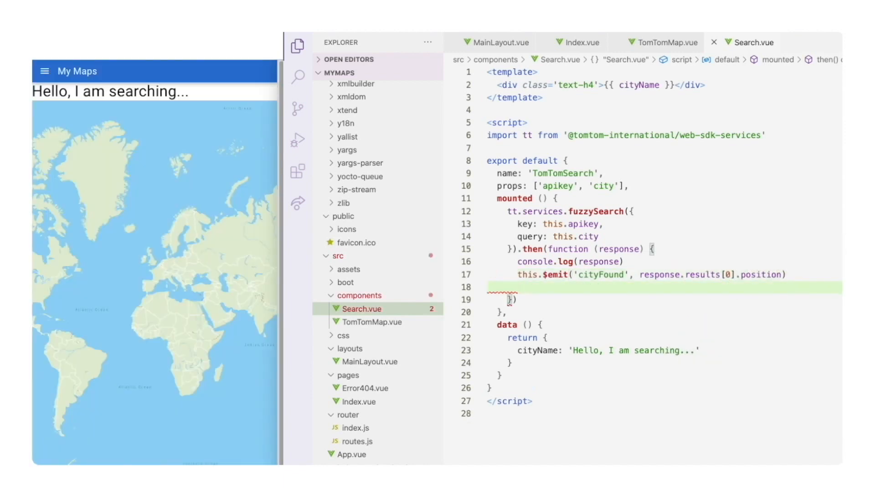
Step: Set cityName from results[0].address.freeformAddress and country, storing const _this = this
{"action": "type", "text": "this.cityName = response"}
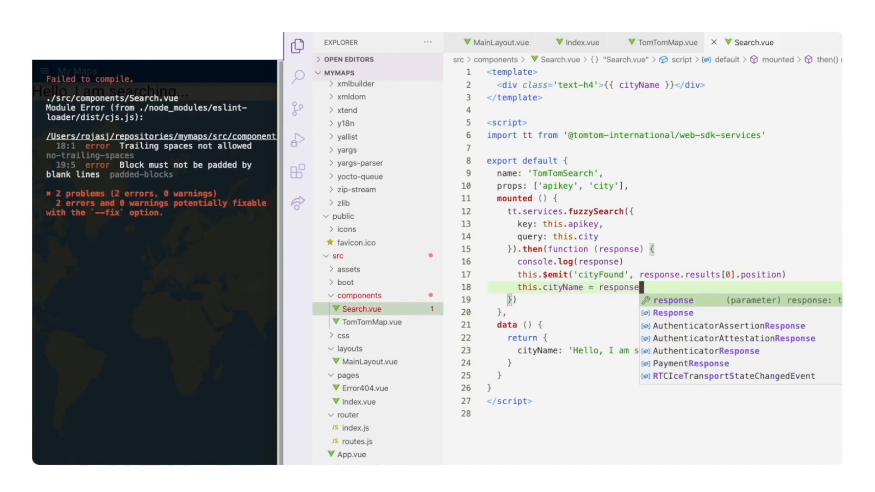
{"action": "type", "text": ".results[0]"}
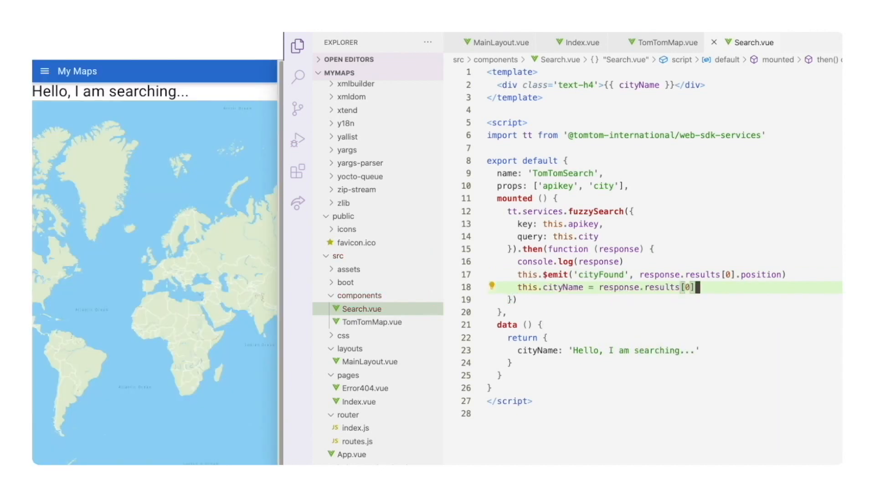
{"action": "type", "text": ".address.freeformAddress + '"}
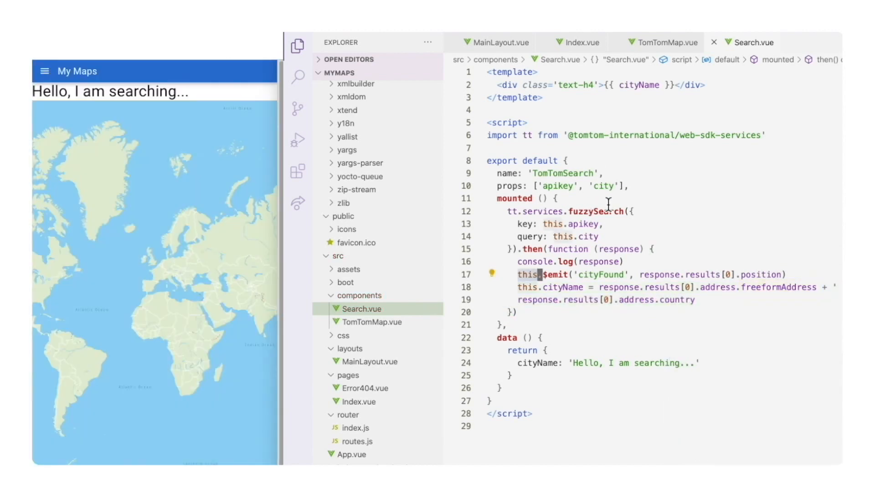
{"action": "type", "text": "const"}
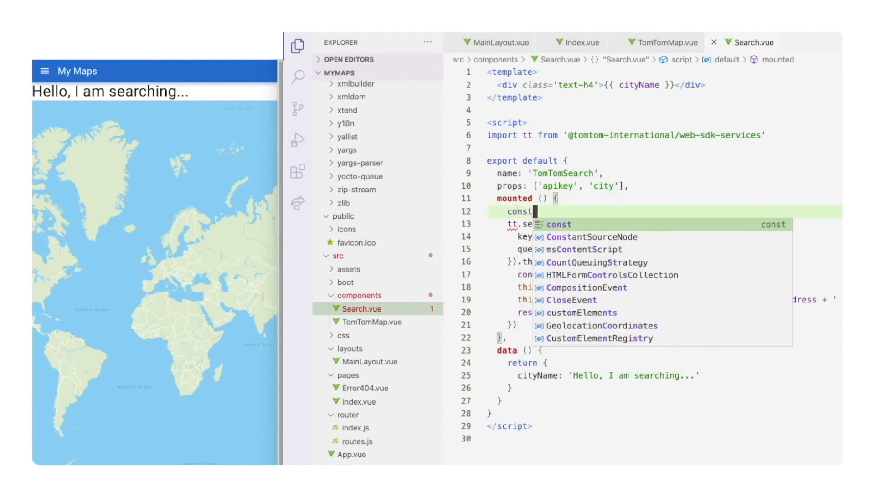
{"action": "type", "text": "_this"}
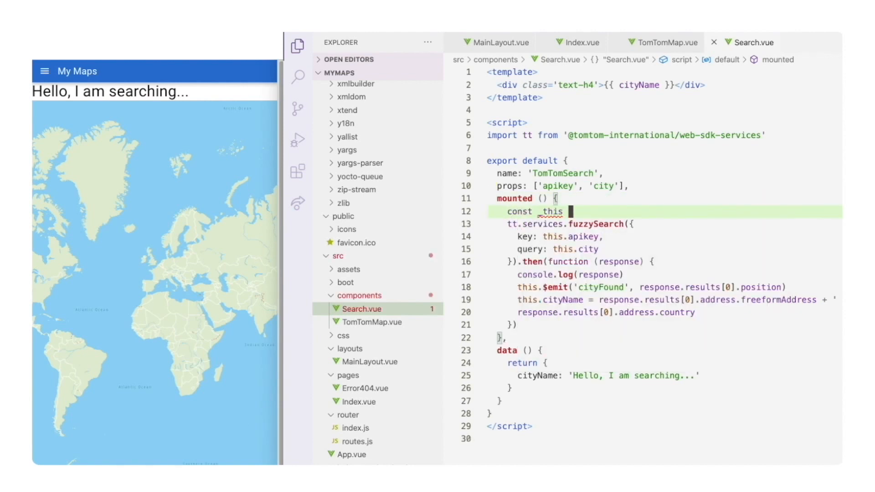
{"action": "type", "text": "= this"}
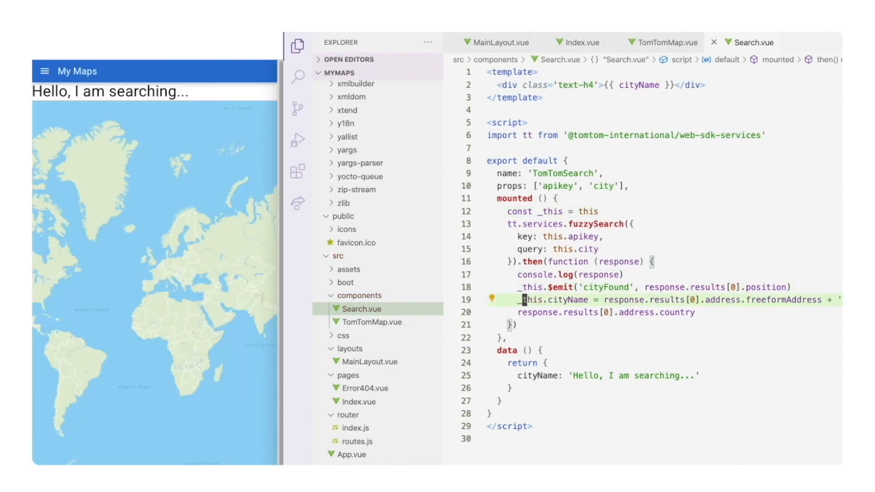
Step: Correct the method name to handleSearchResult in TomTomMap.vue so the map zooms to Berlin
{"action": "left_click", "coordinate": [665, 42]}
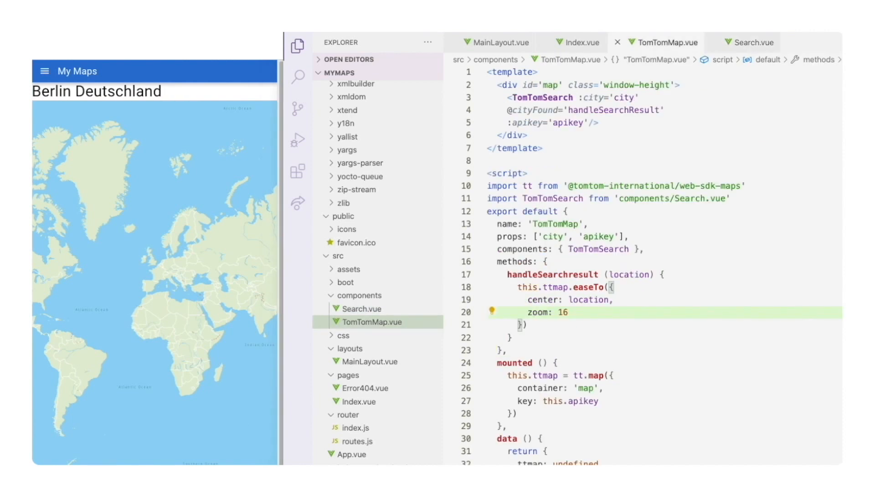
{"action": "mouse_move", "coordinate": [577, 289]}
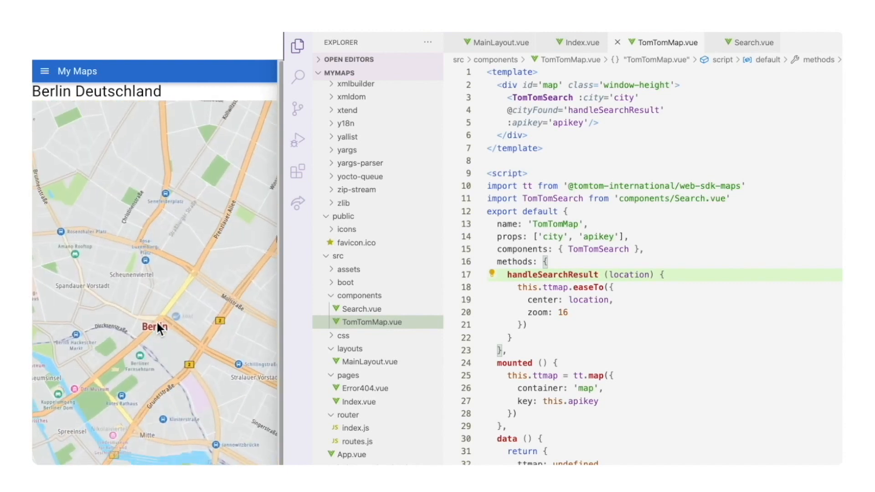
{"action": "scroll", "scroll_direction": "down", "scroll_amount": 3}
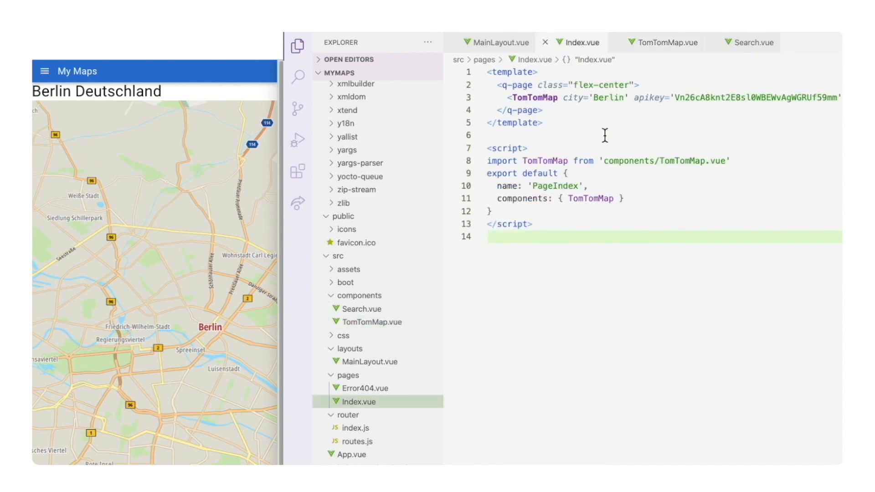
Step: Replace Index.vue's city value Berlin with 'Portland, OR' and save to reload the app
{"action": "double_click", "coordinate": [609, 97]}
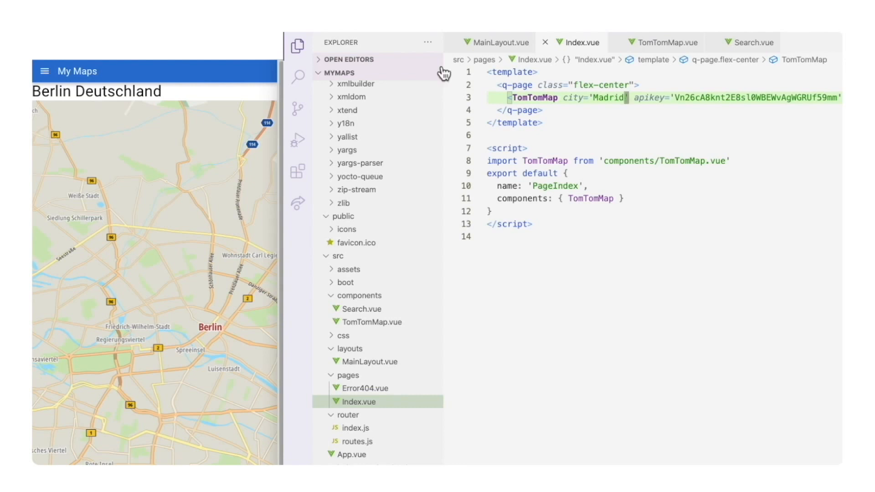
{"action": "left_click", "coordinate": [609, 97]}
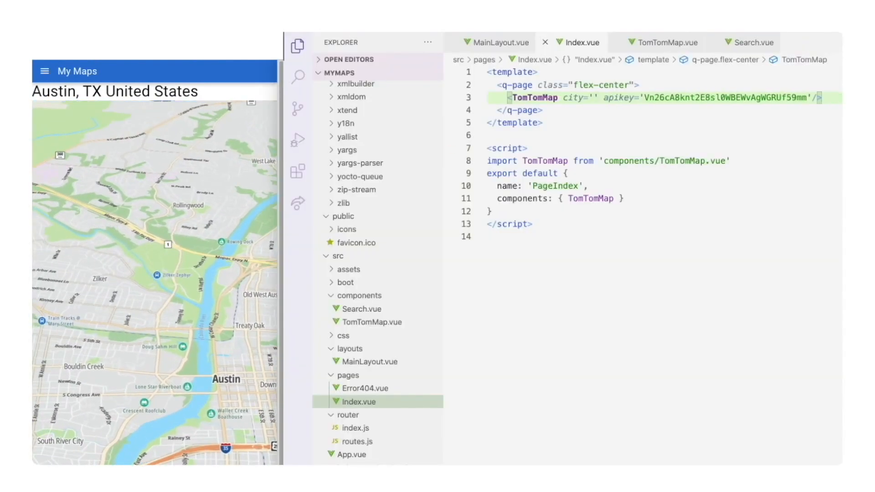
{"action": "type", "text": "Portland, OR"}
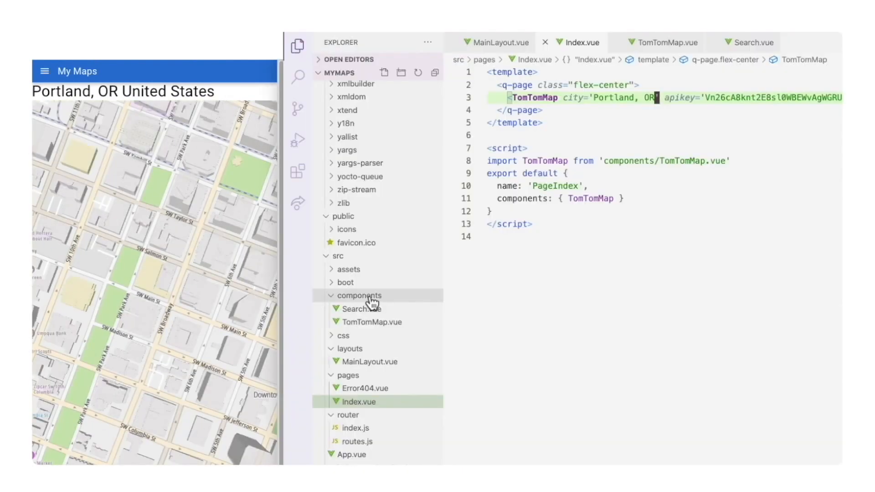